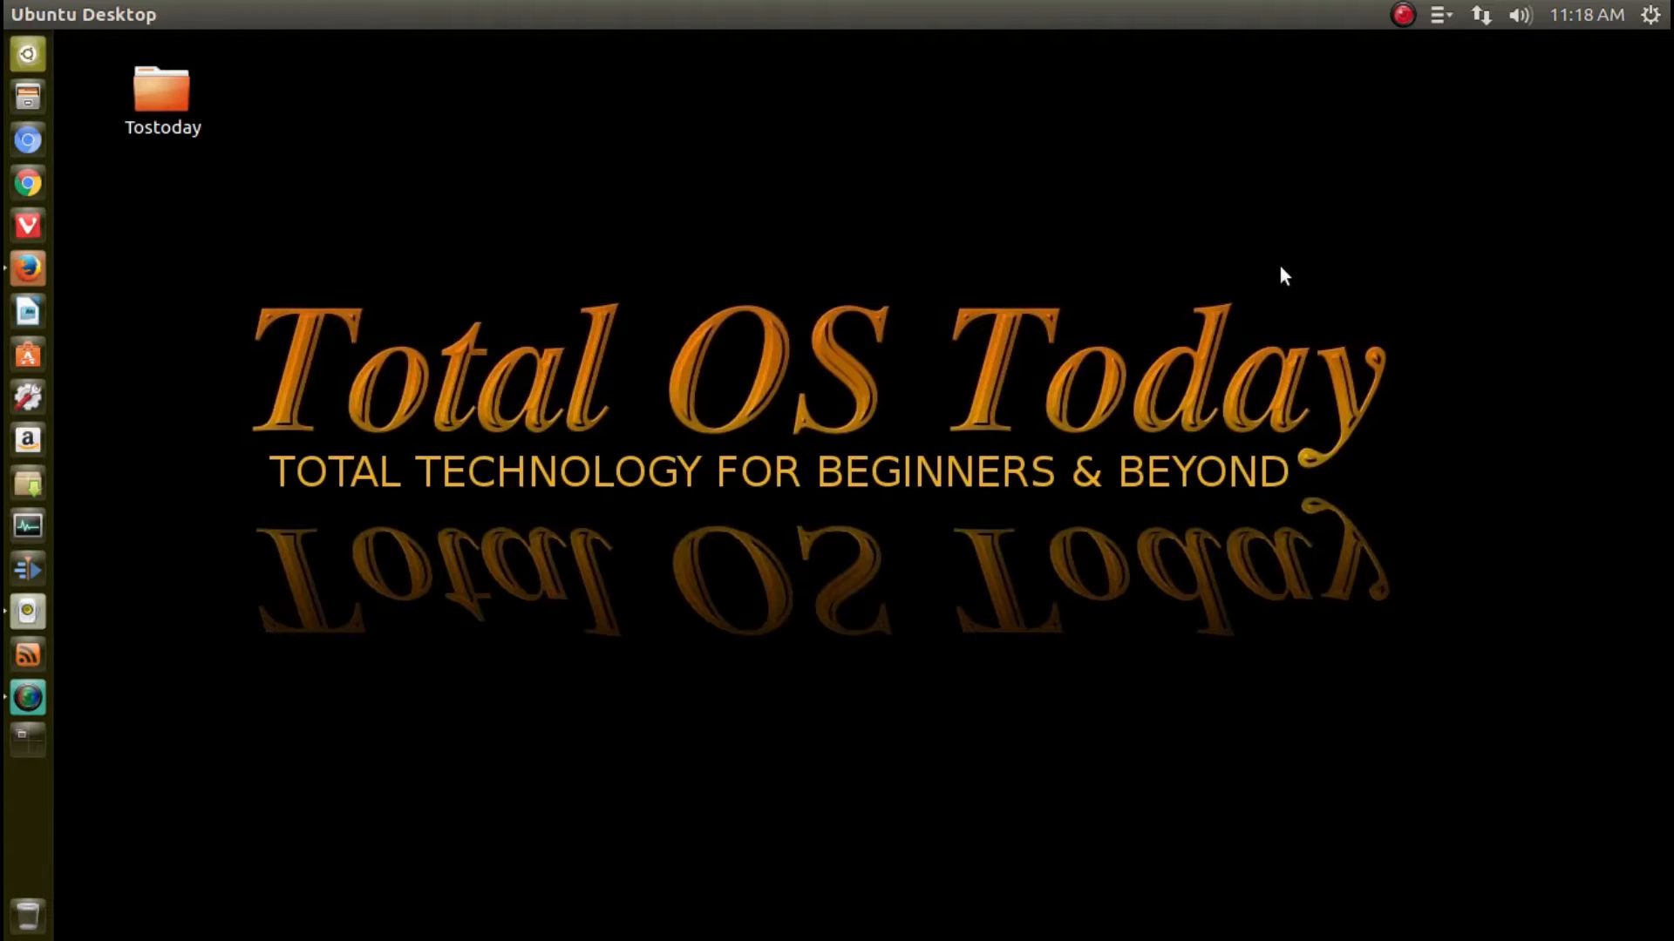
mouse_move(776, 284)
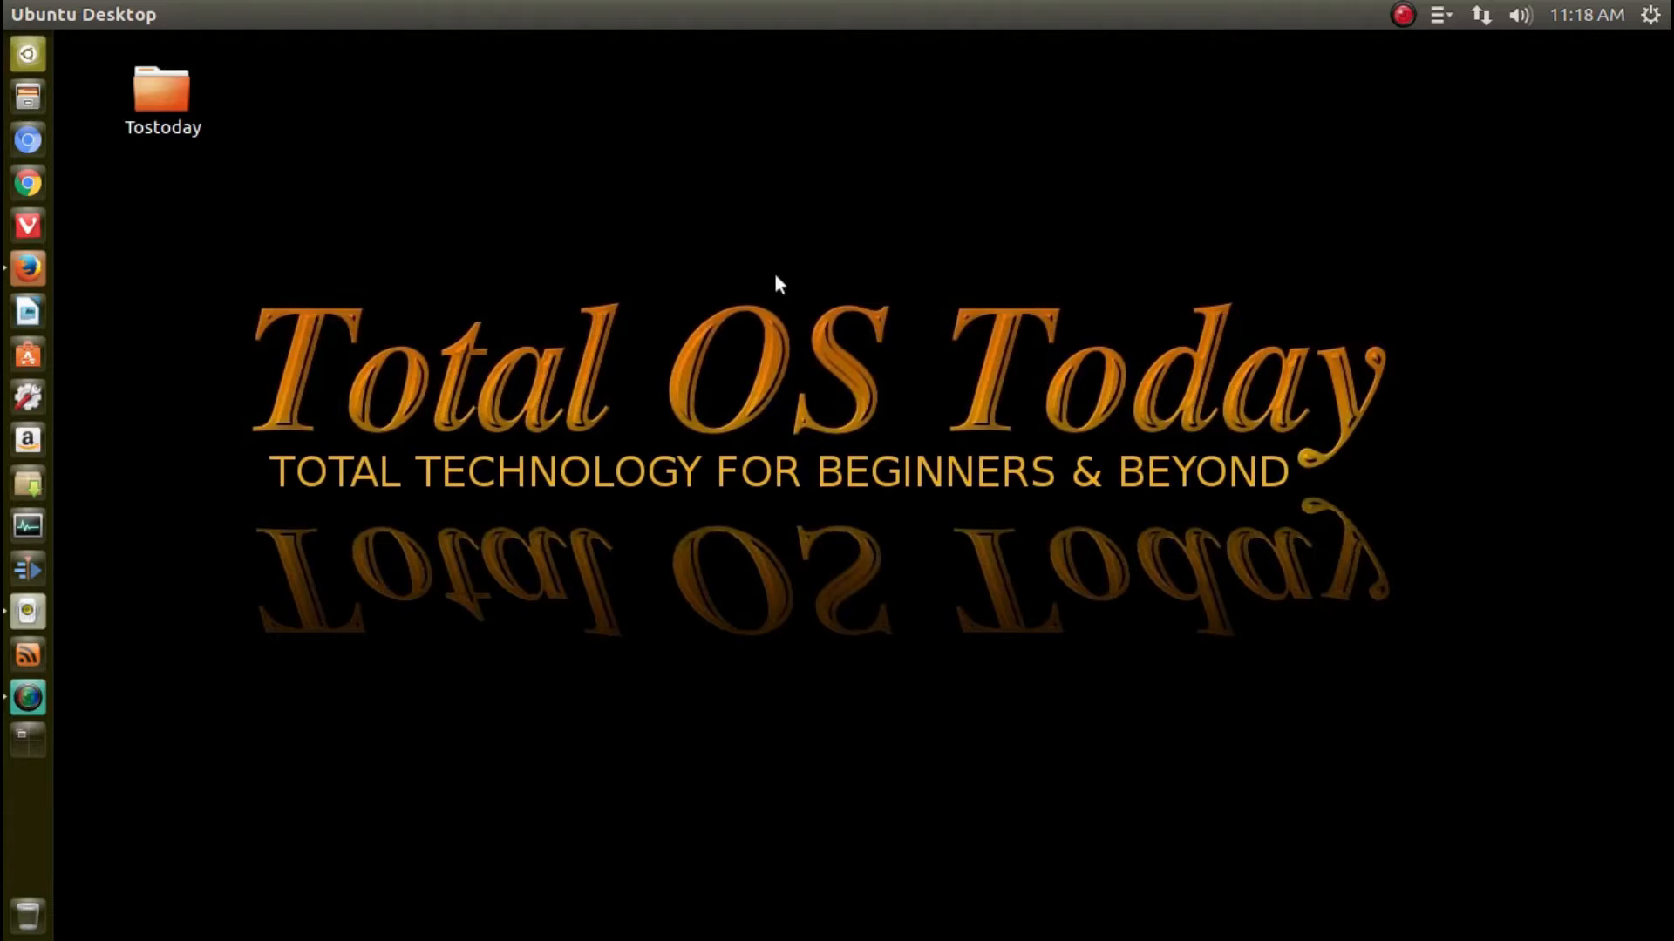
mouse_move(803, 281)
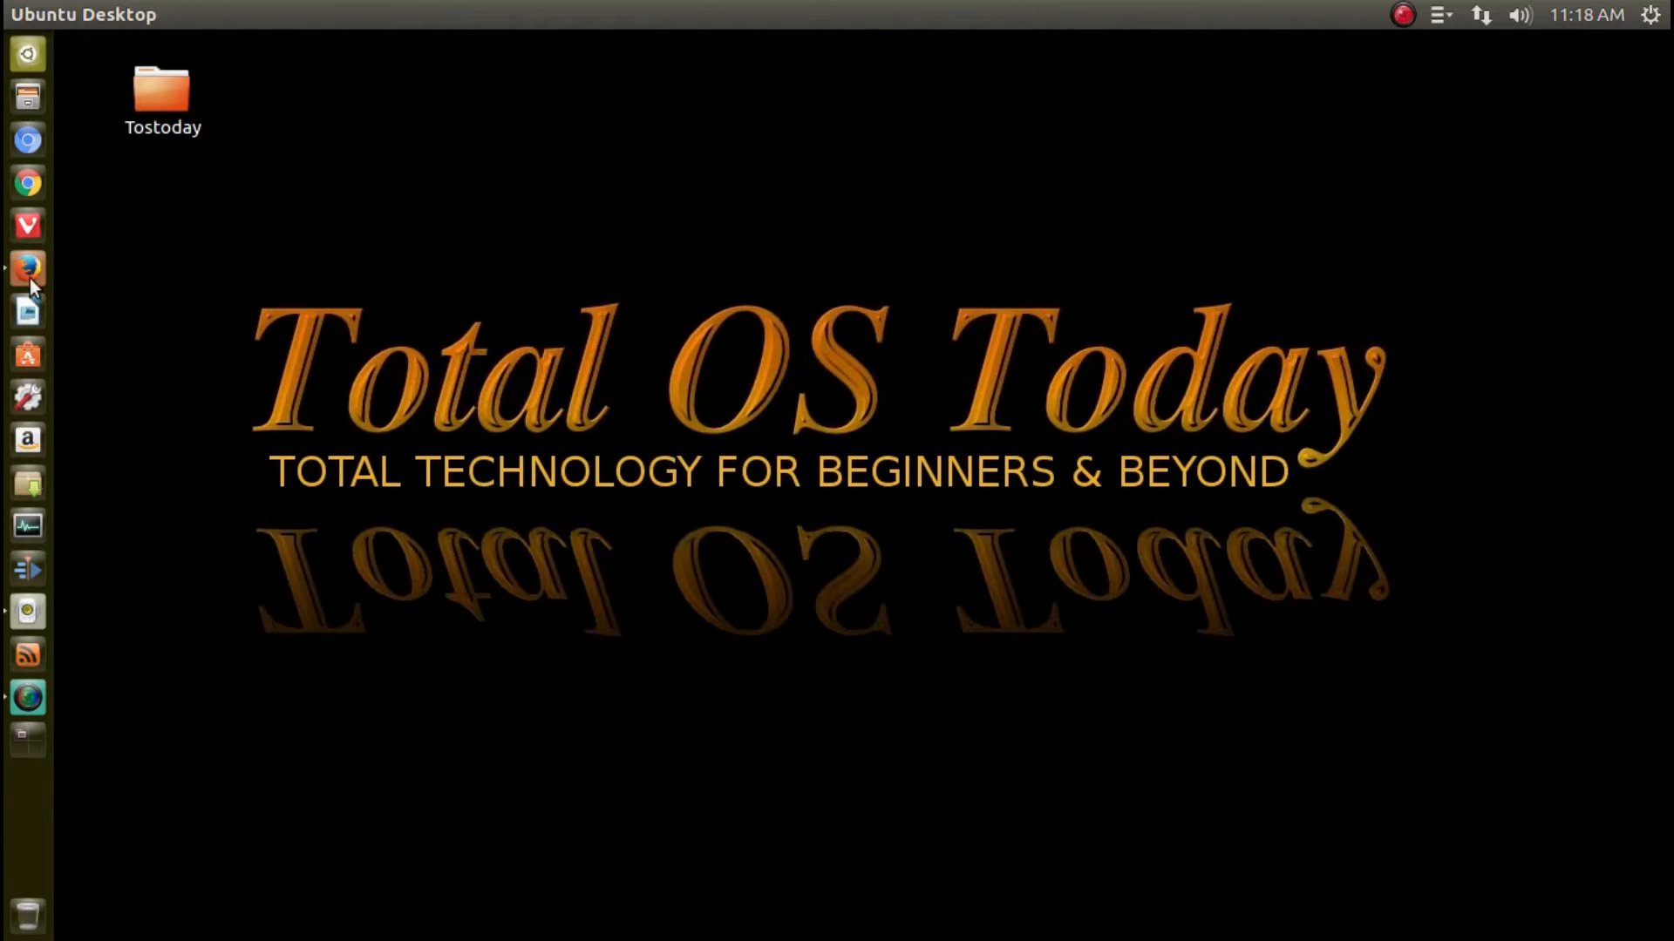
- Launch Unity Tweak Tool from the launcher to its settings overview
click(26, 268)
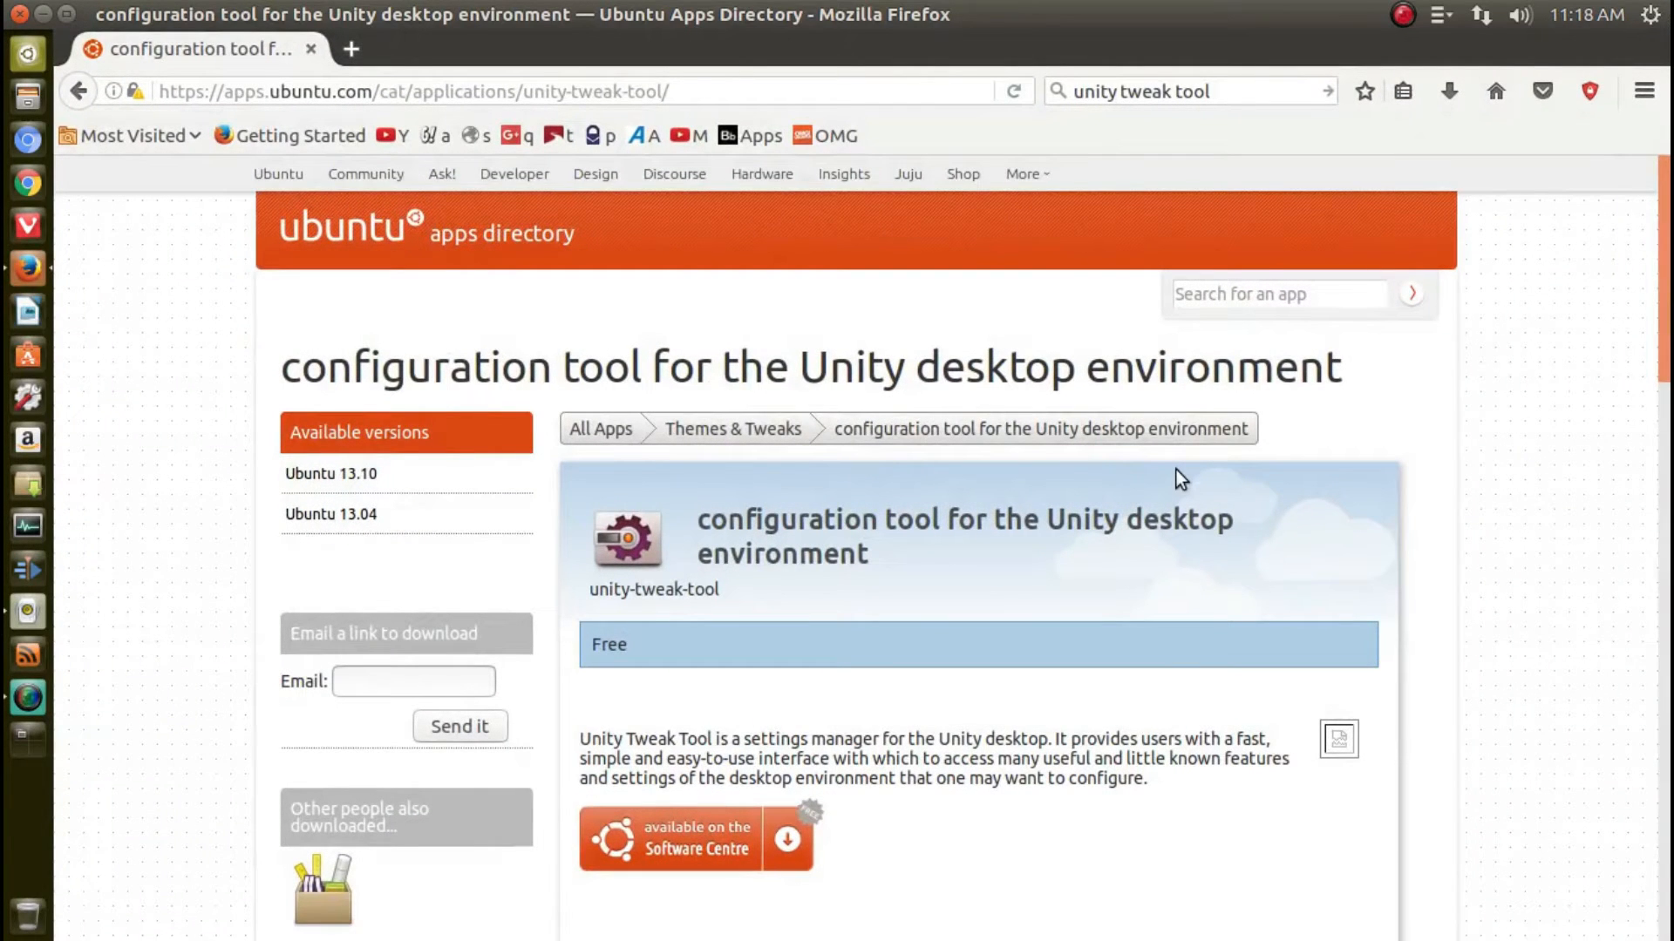
mouse_move(516, 296)
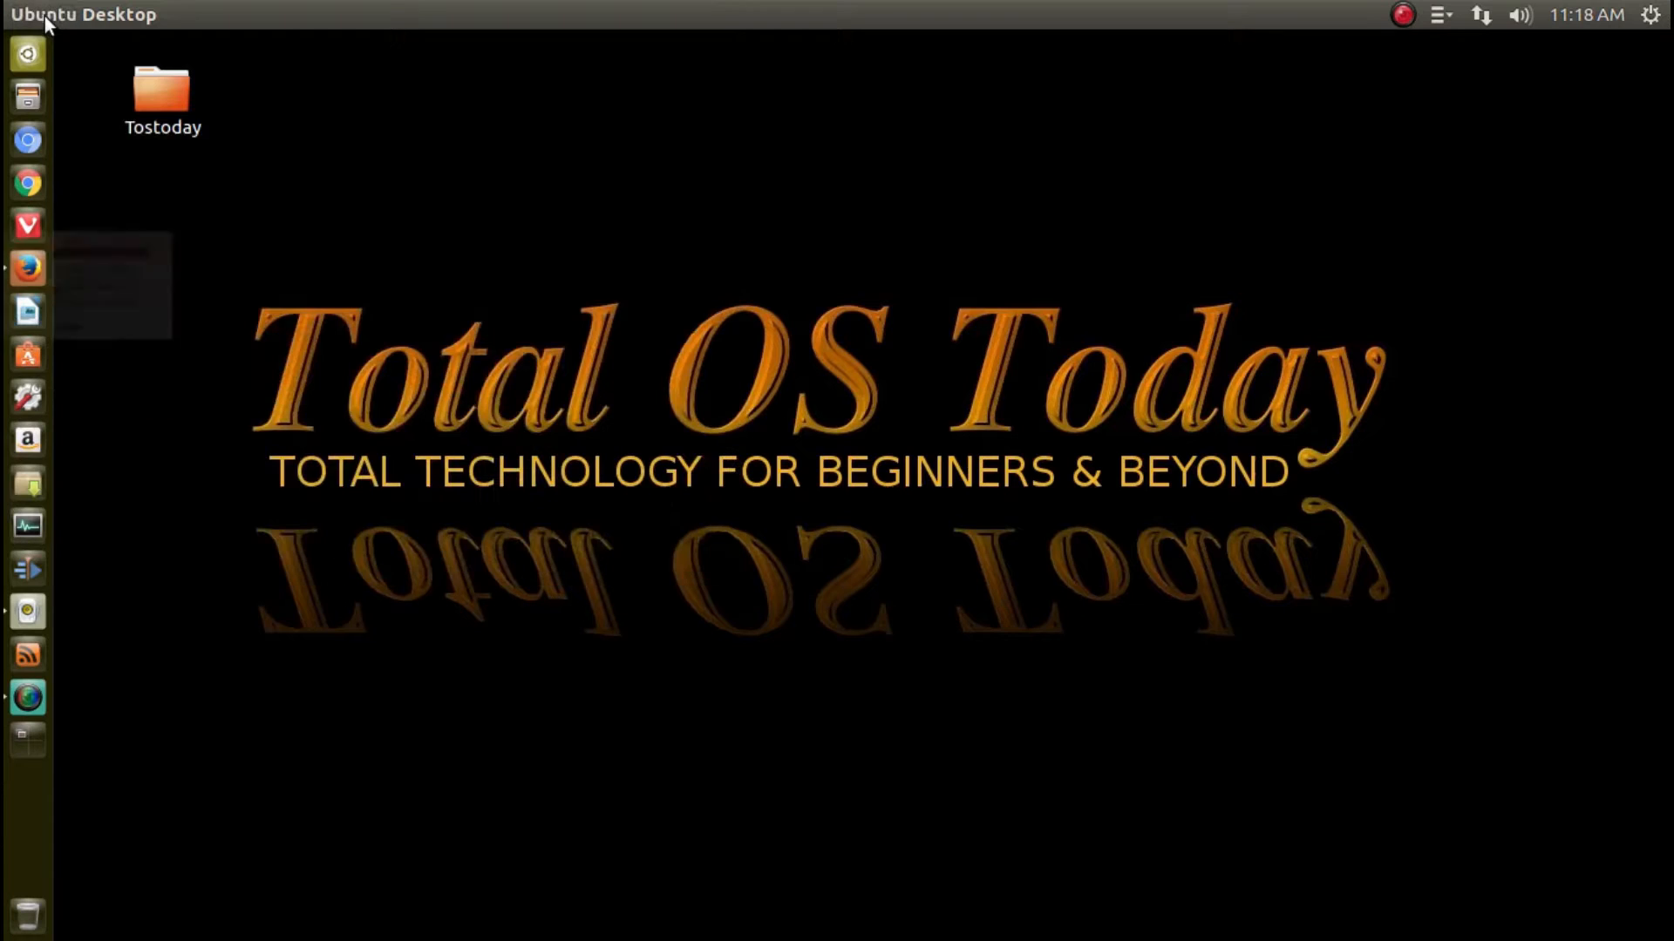
click(26, 54)
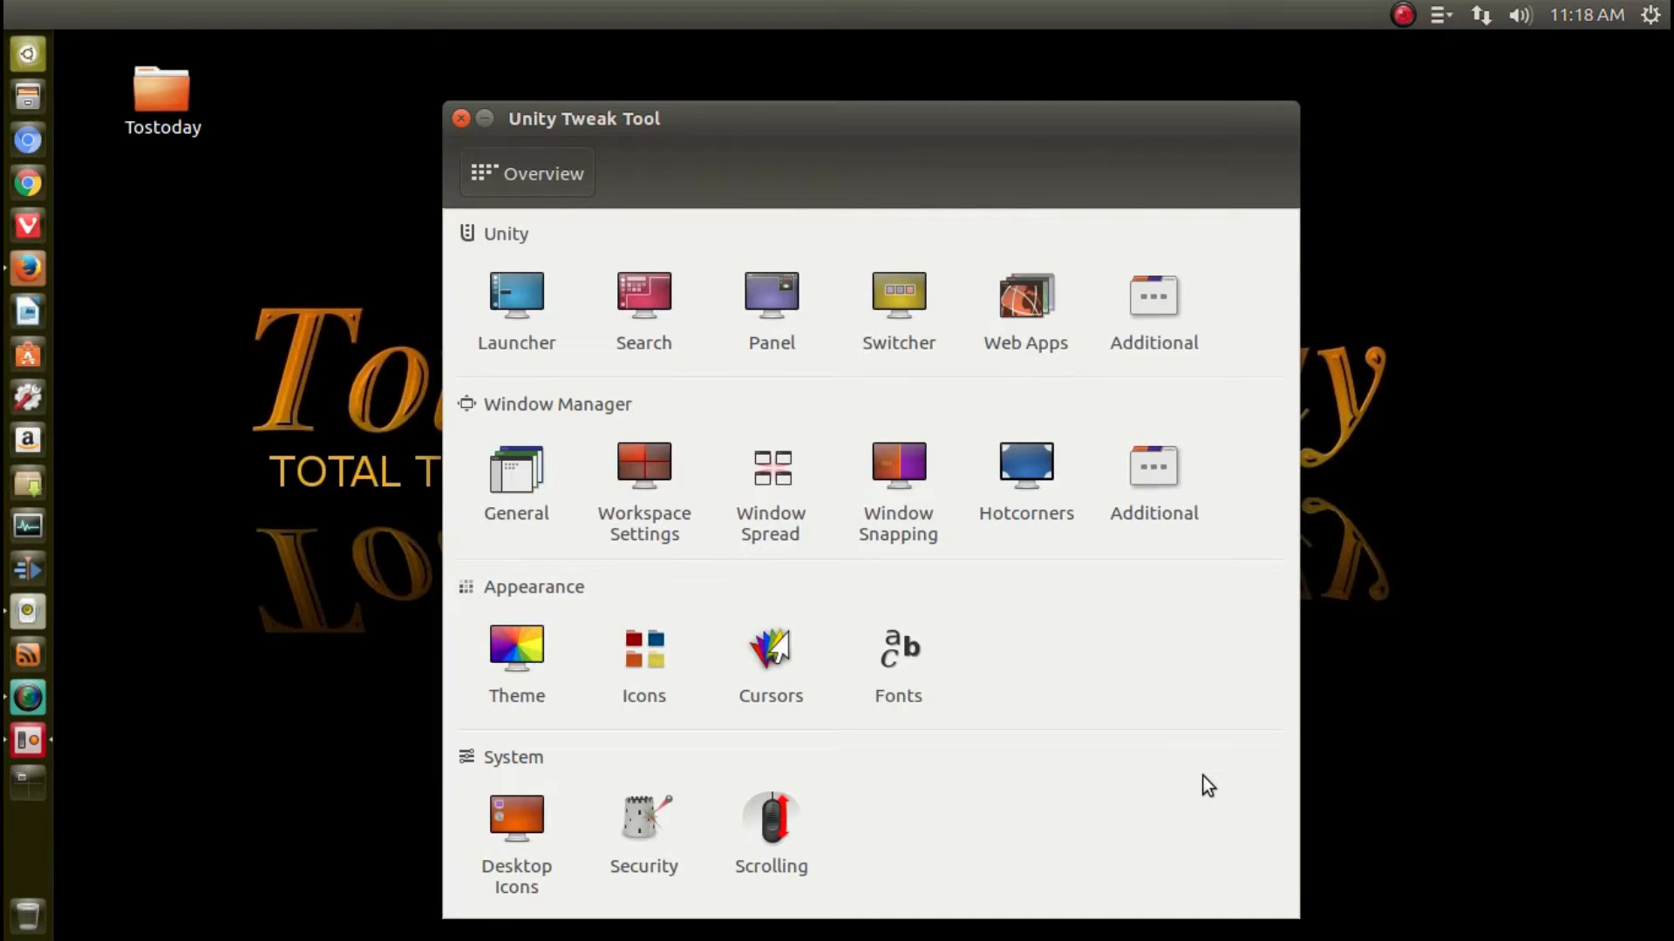
mouse_move(1011, 727)
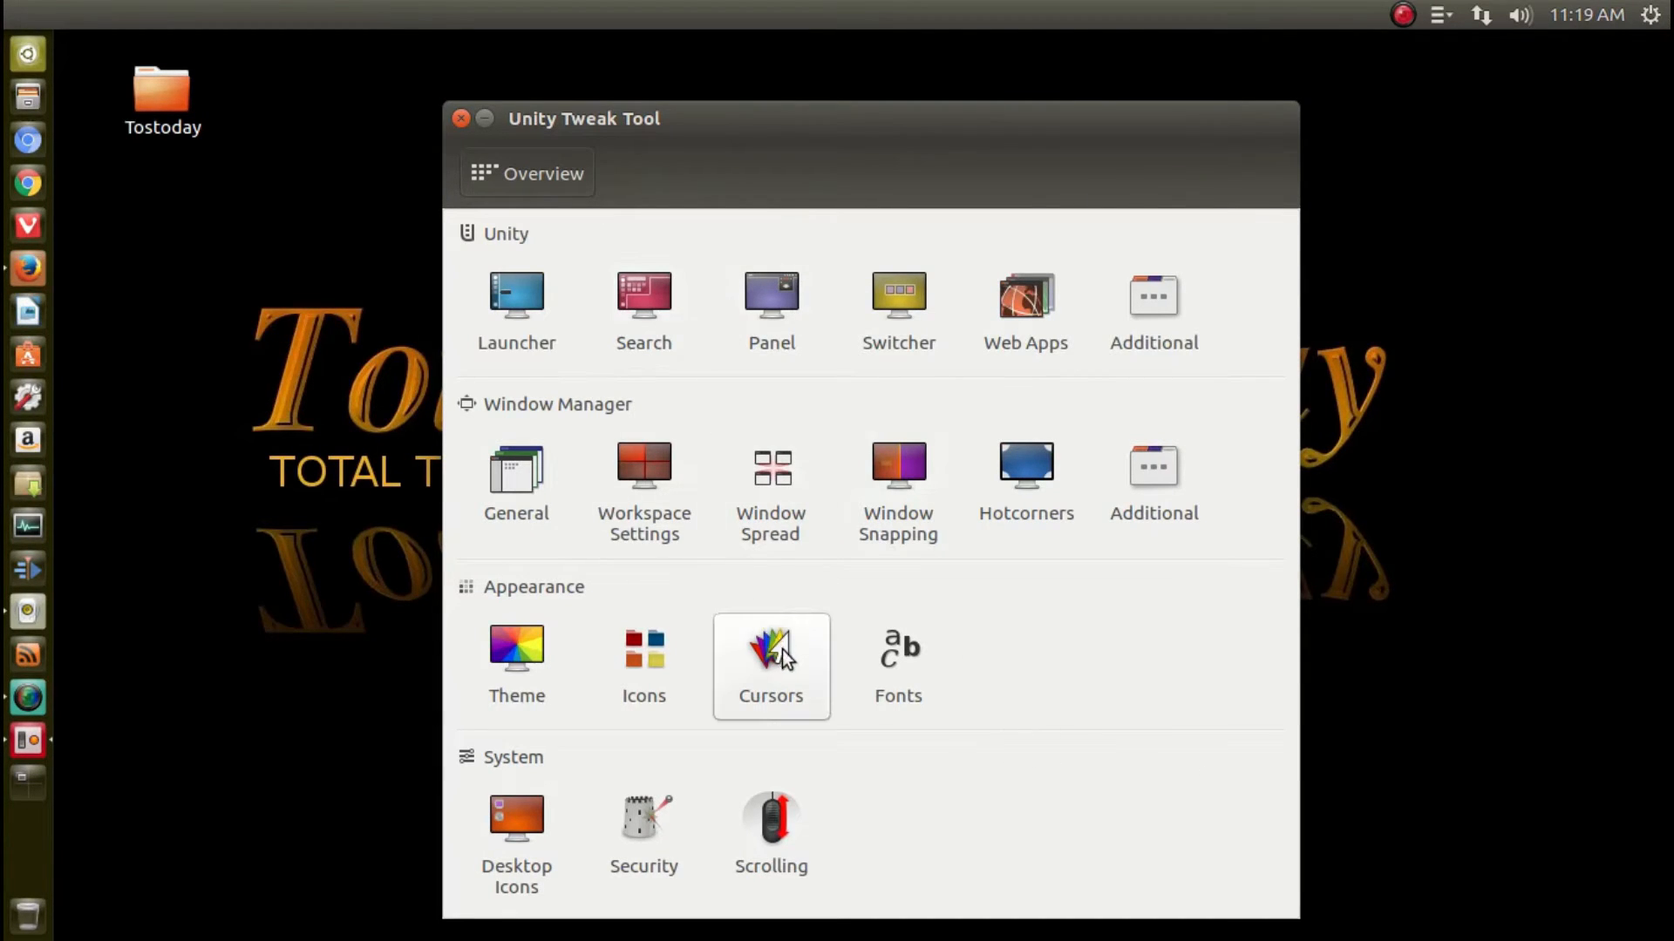
- Show the Cursor settings after glancing at the Icons and Fonts tabs
click(769, 664)
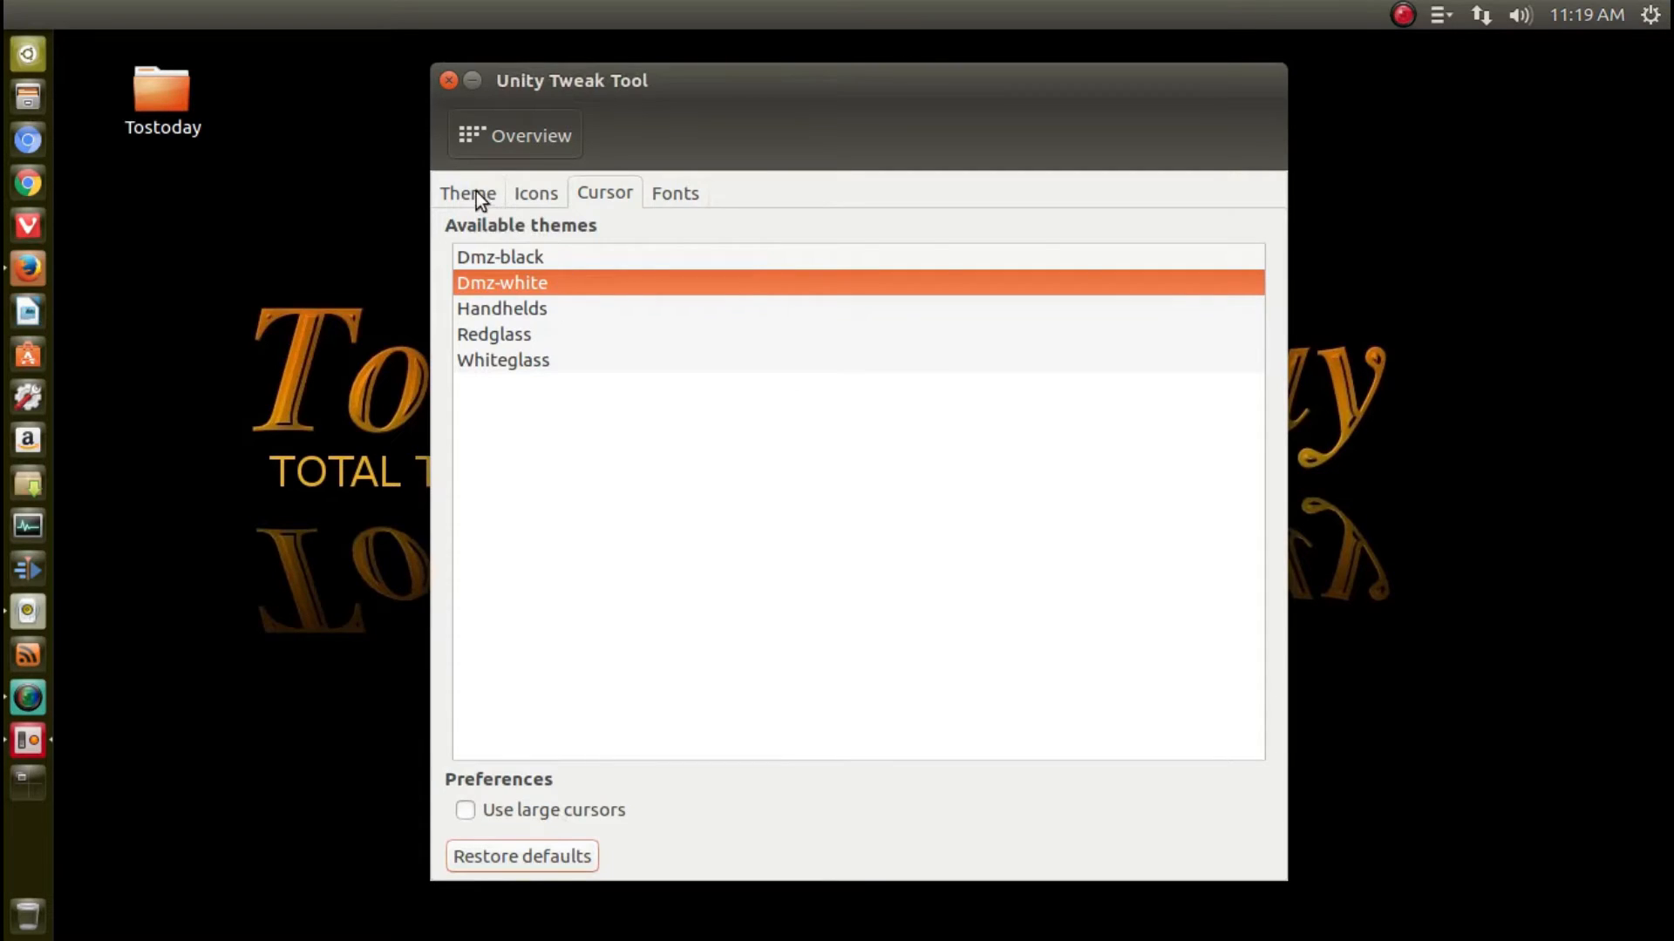
click(535, 193)
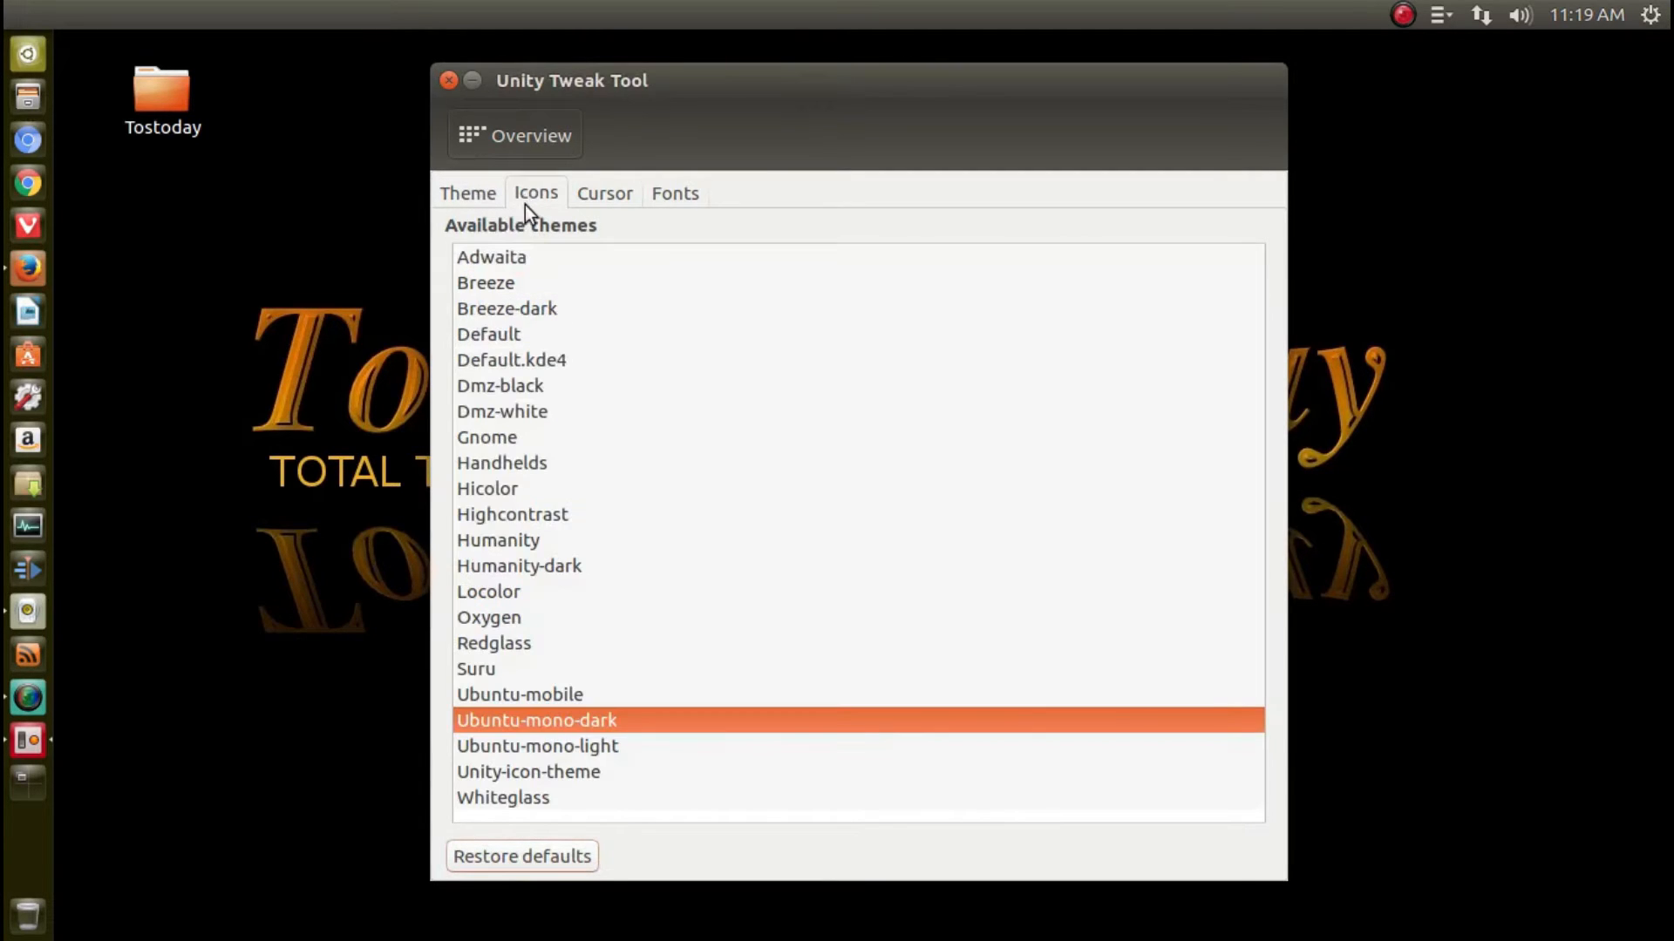
click(674, 194)
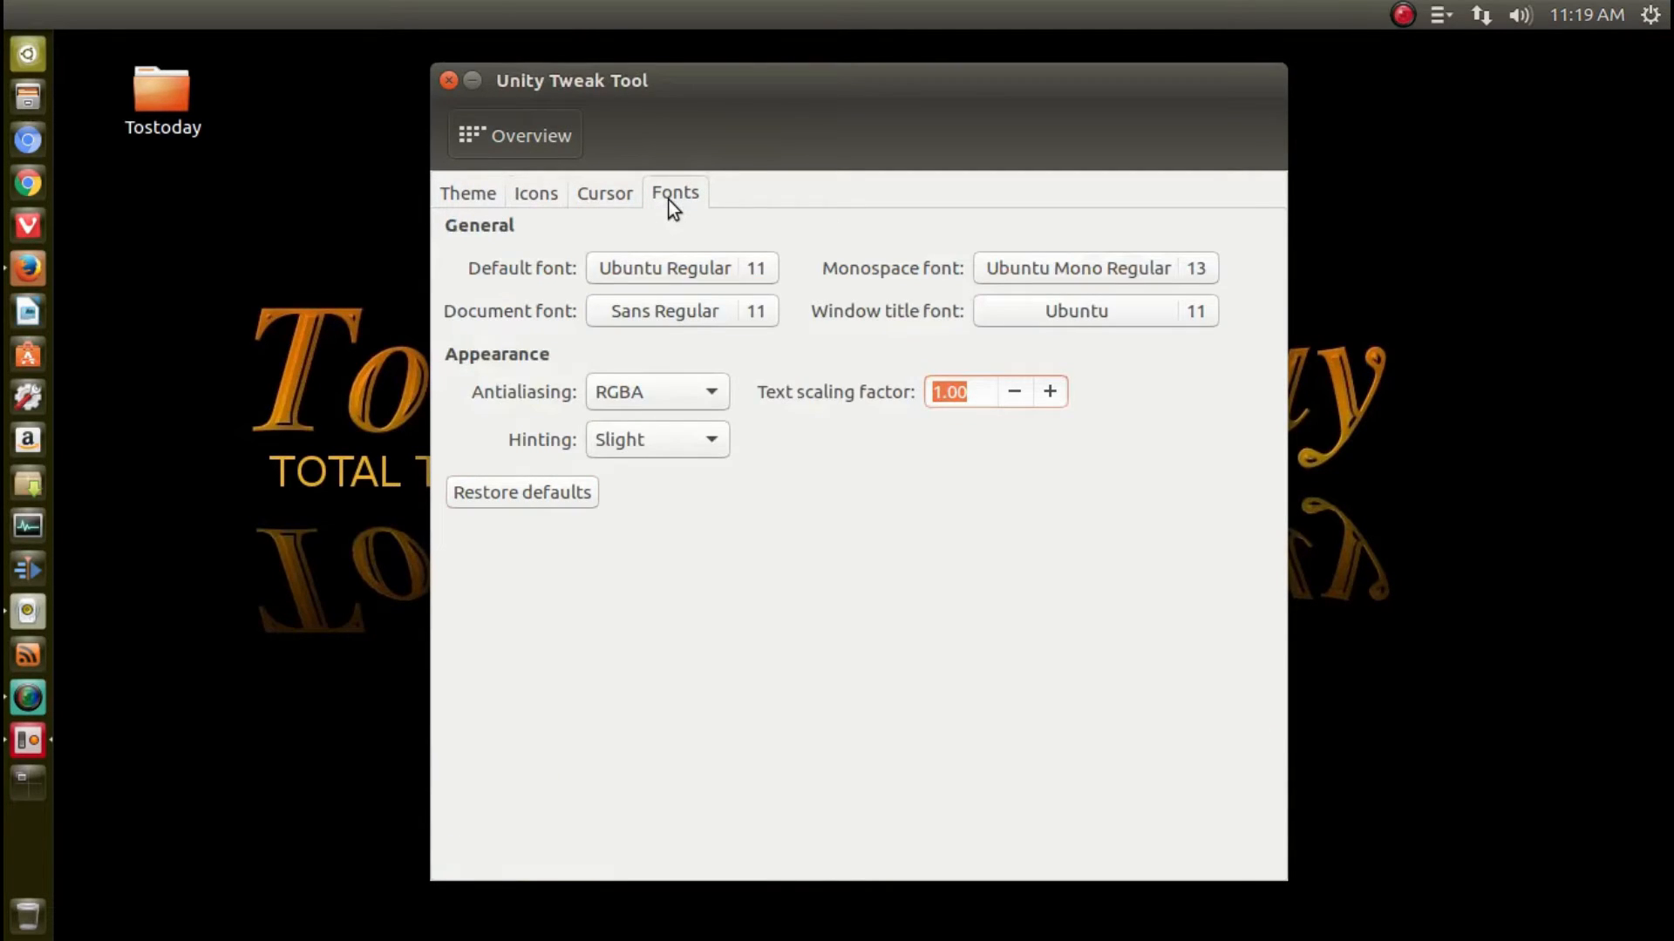
click(604, 193)
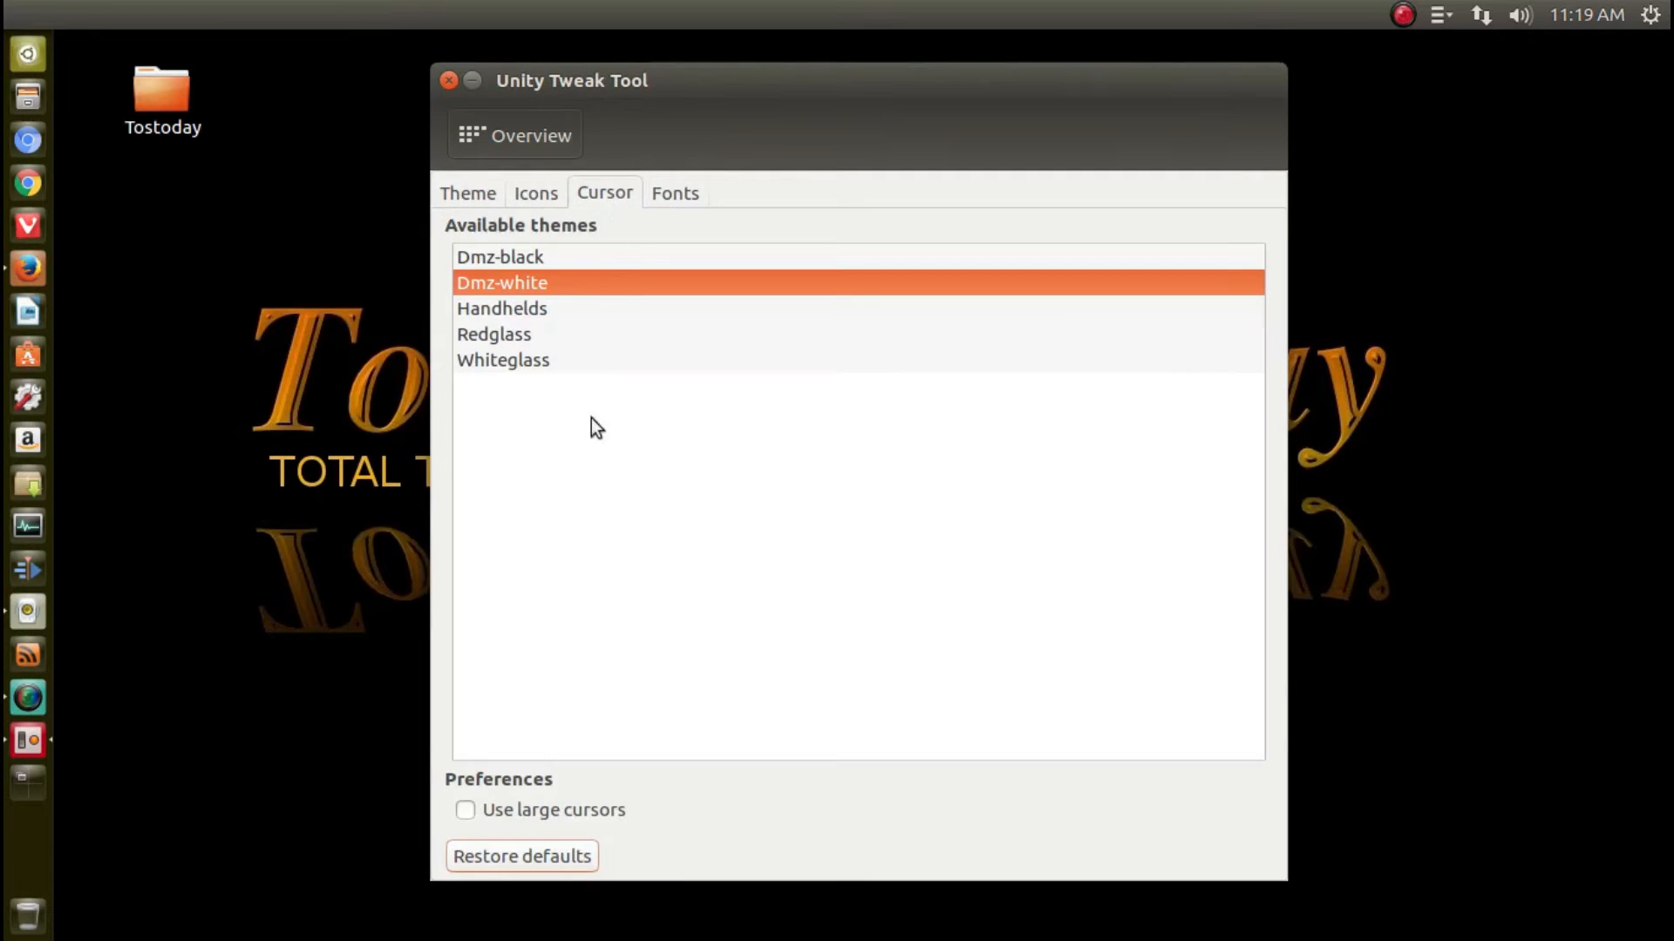
mouse_move(594, 819)
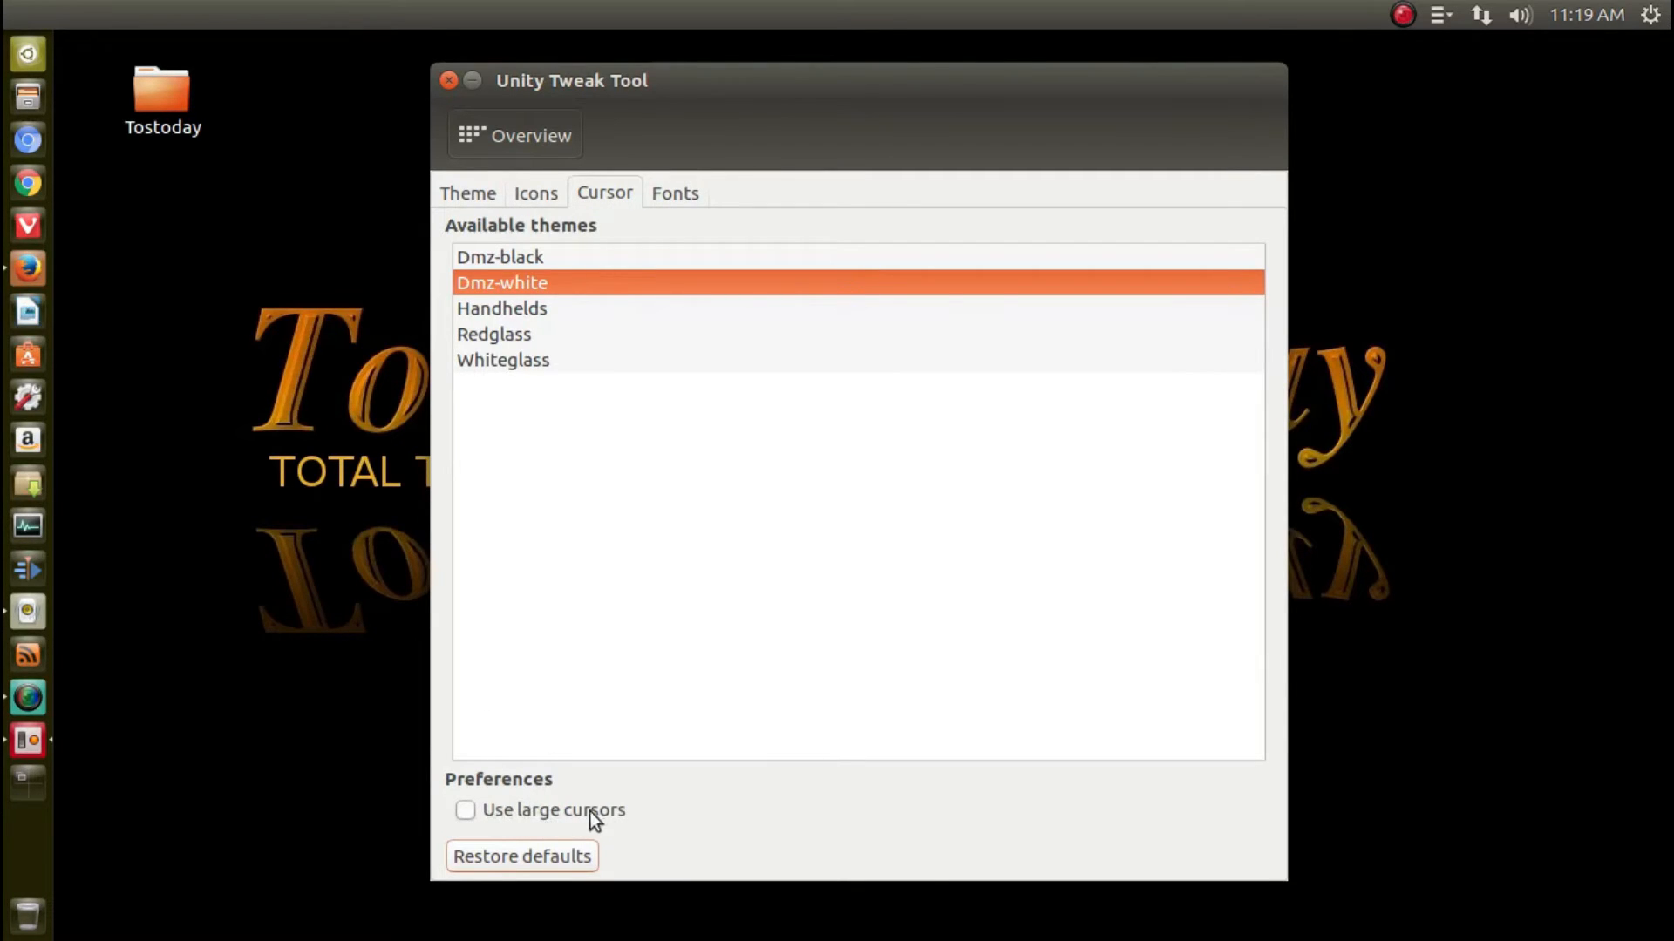
- Select the Dmz-black theme and toggle 'Use large cursors' to compare, leaving it on
click(464, 811)
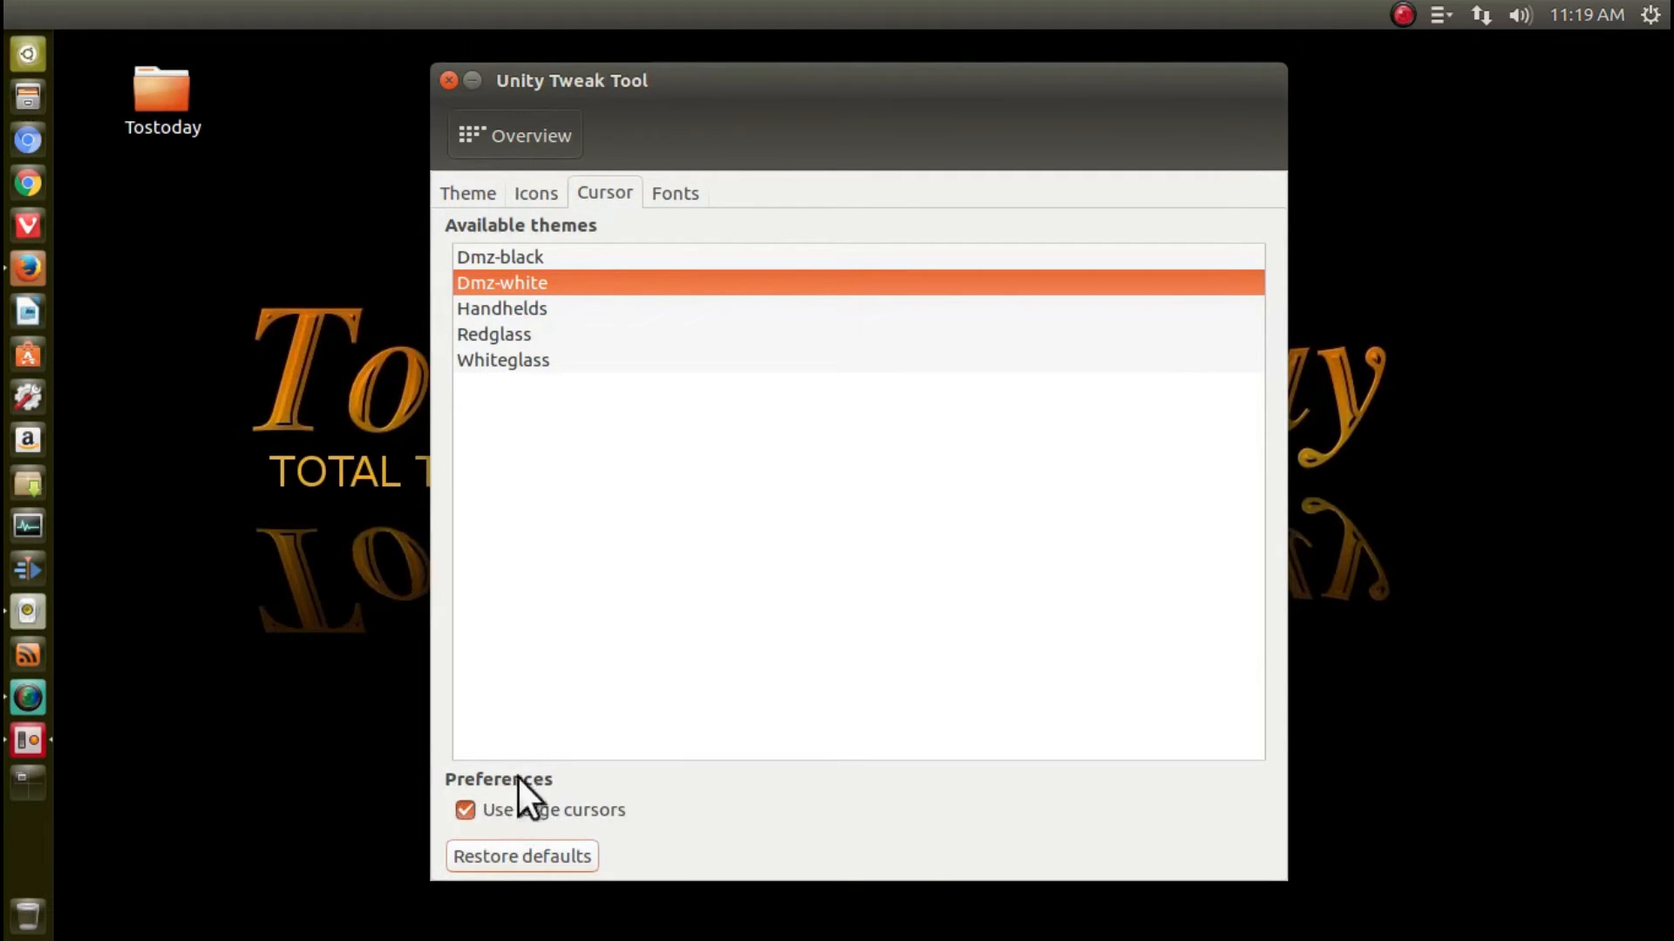
mouse_move(549, 278)
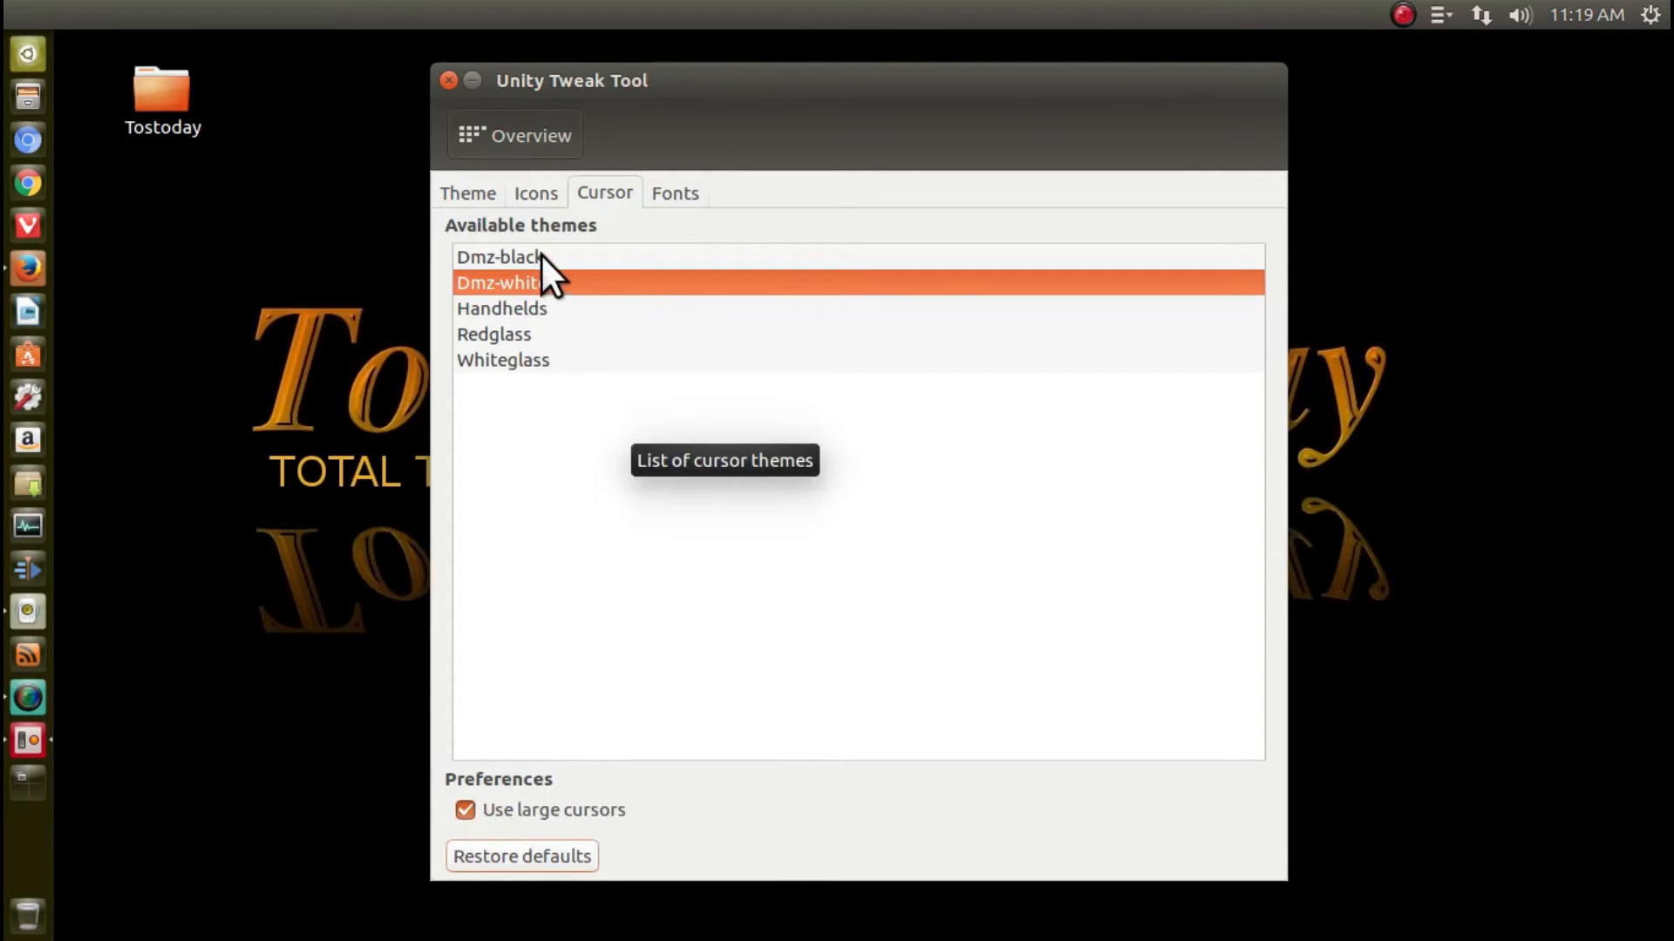
click(499, 256)
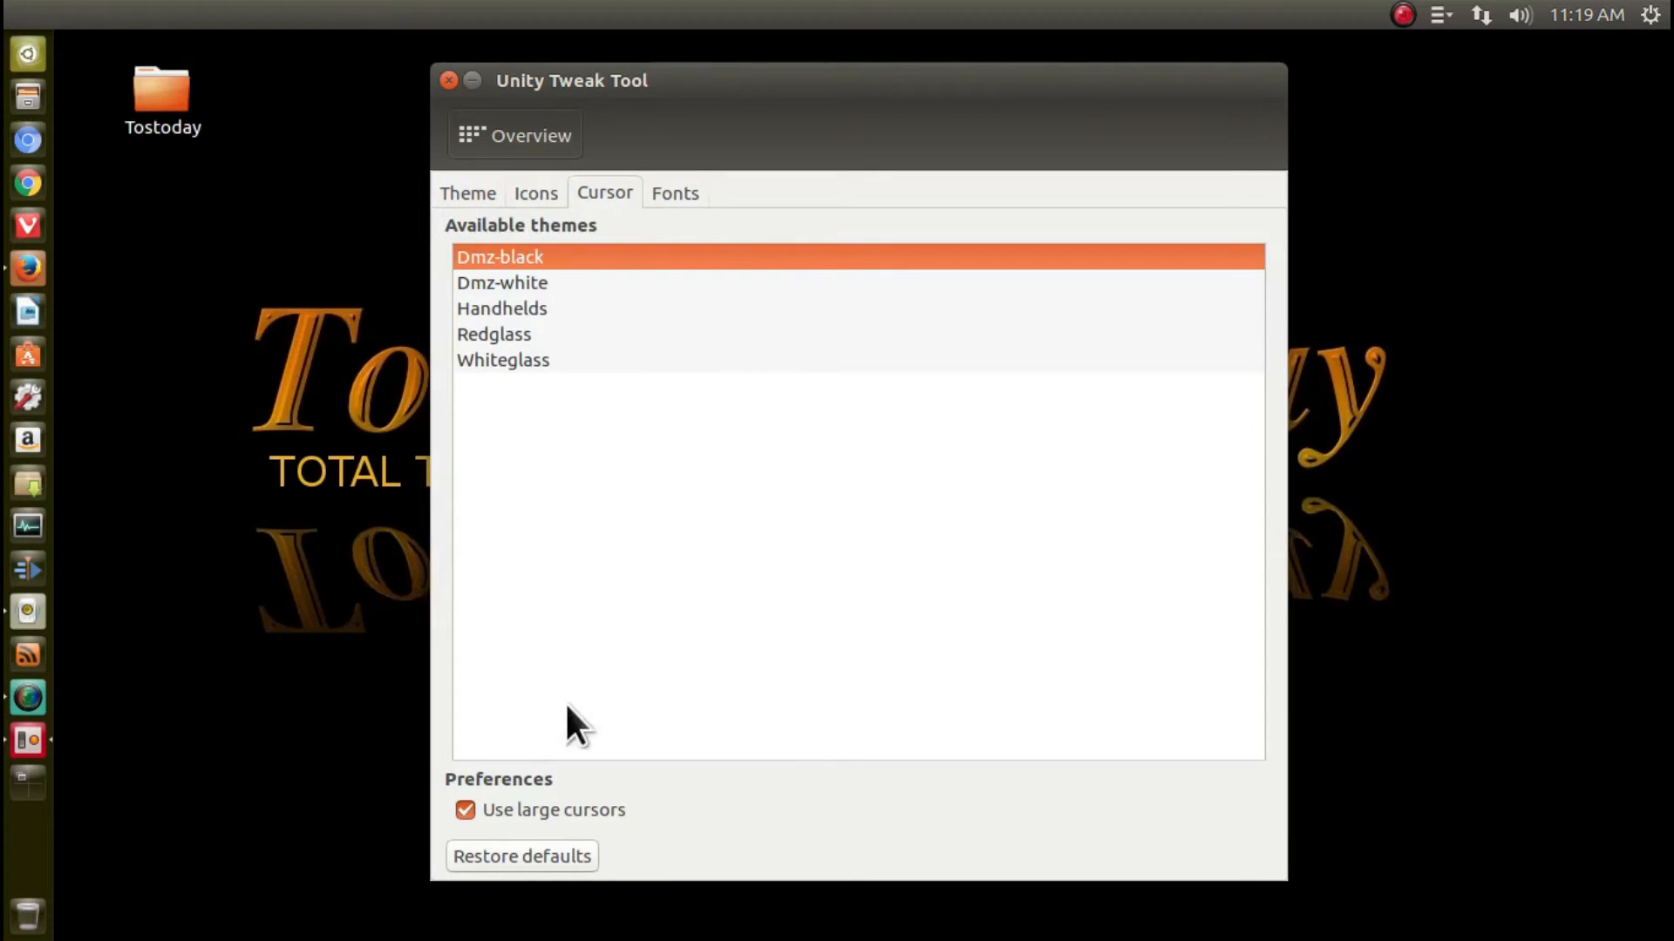
click(464, 810)
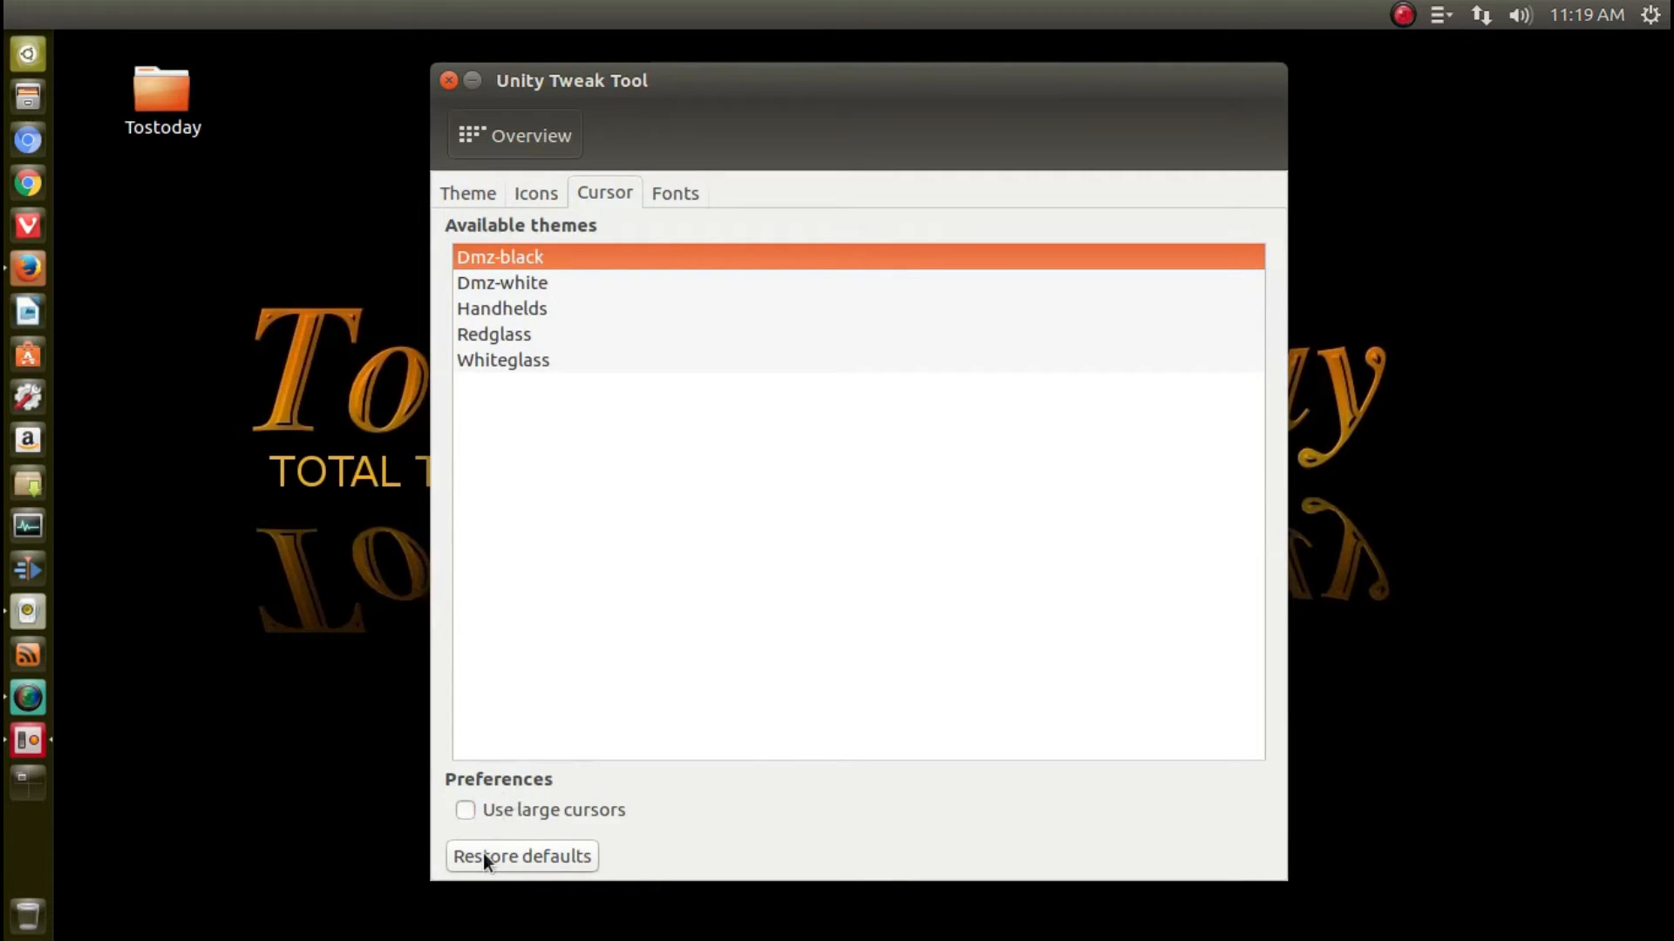
click(466, 811)
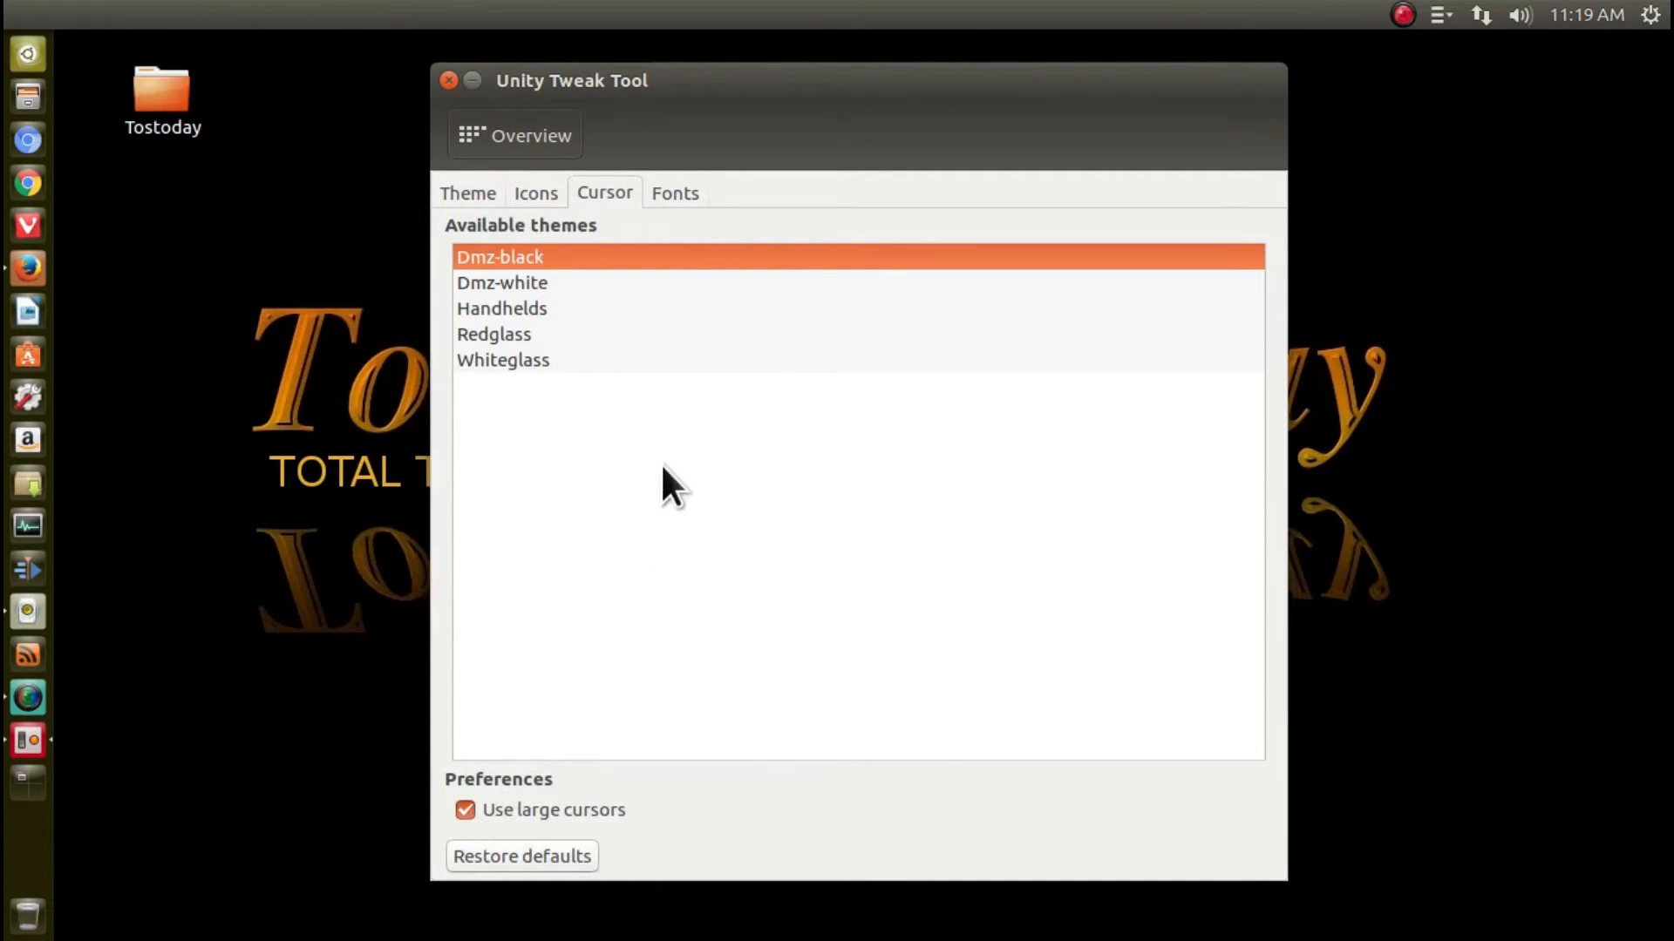
click(464, 810)
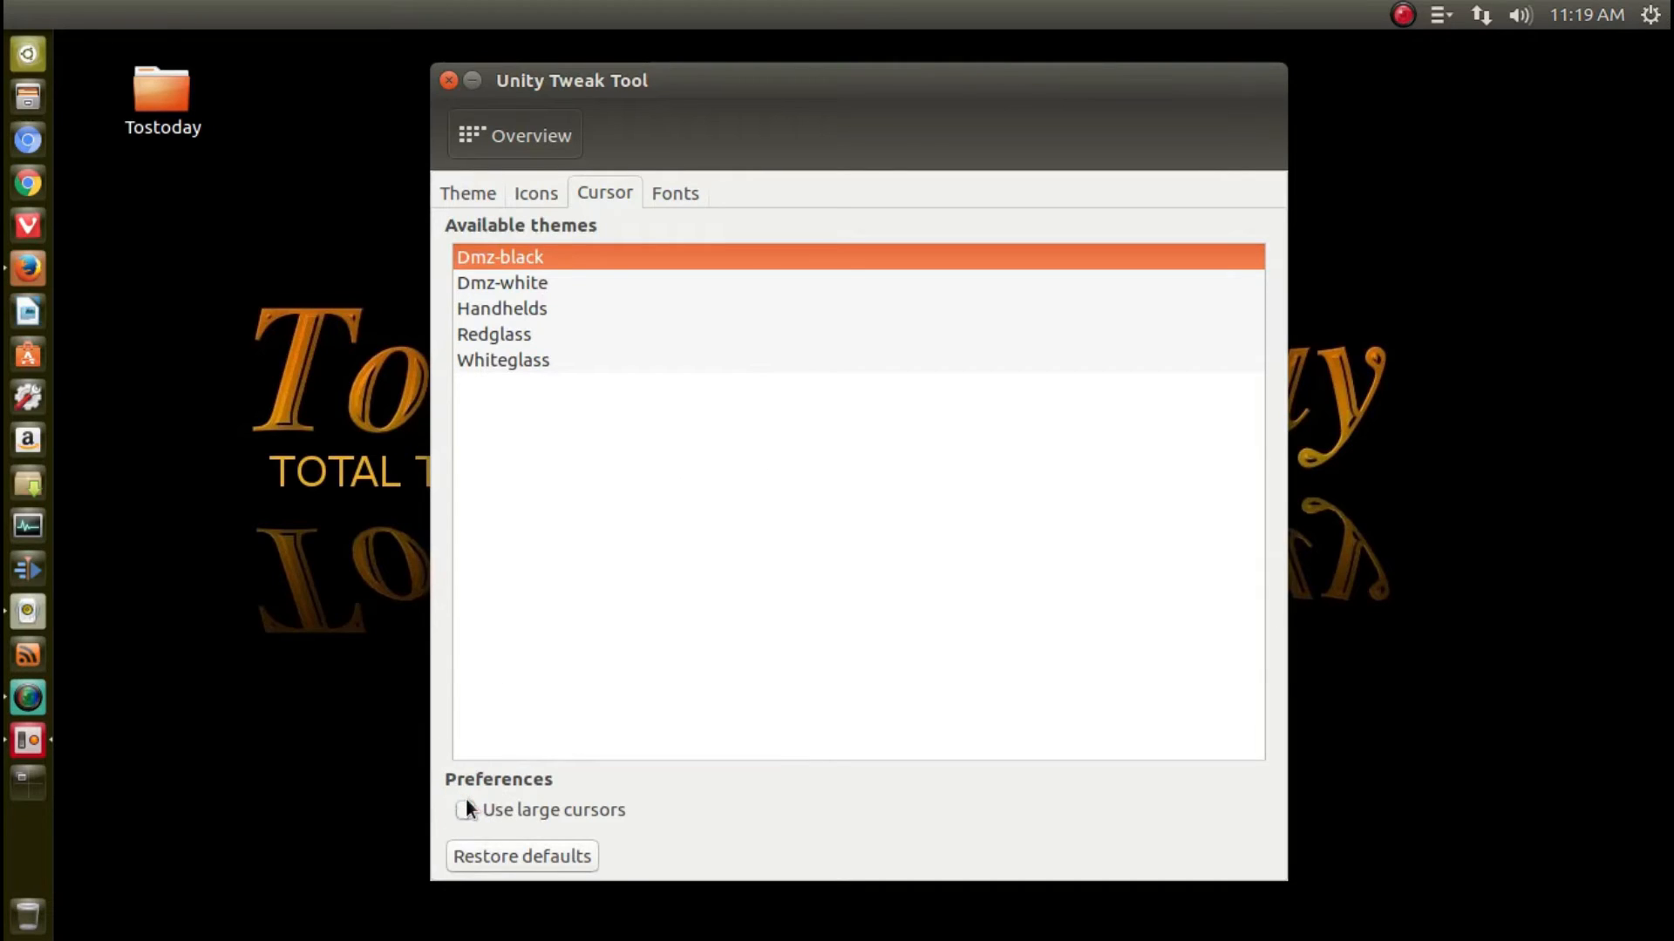
click(463, 811)
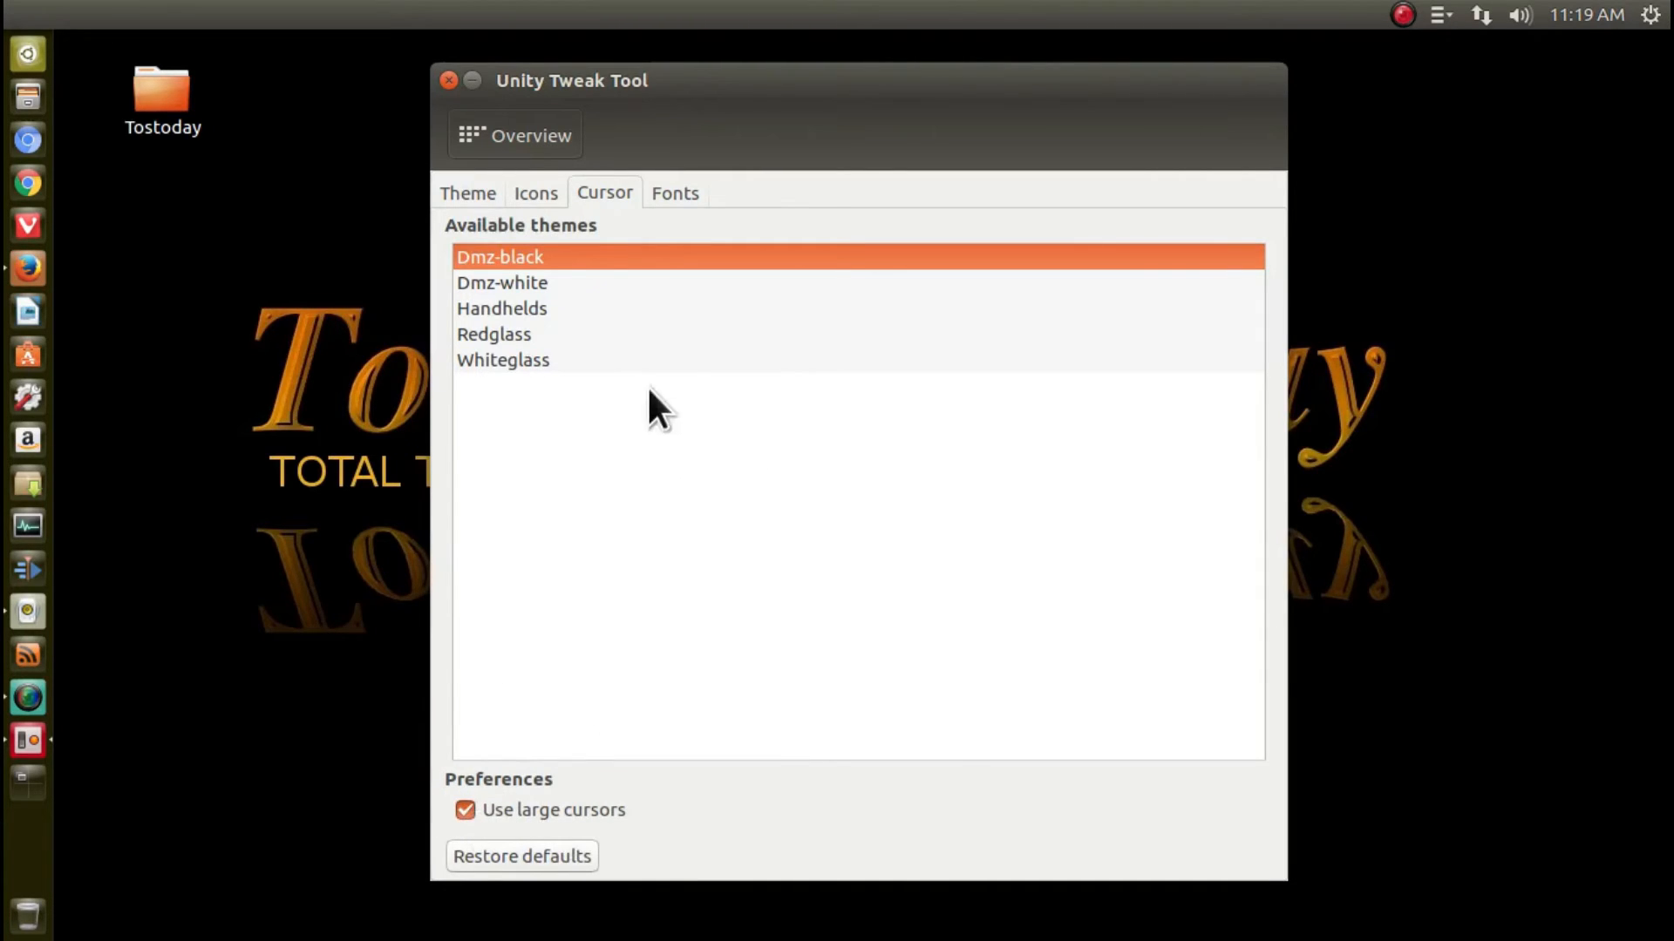
- Try Handhelds, Whiteglass and Dmz-black, then restore Dmz-white with large cursors off
click(500, 308)
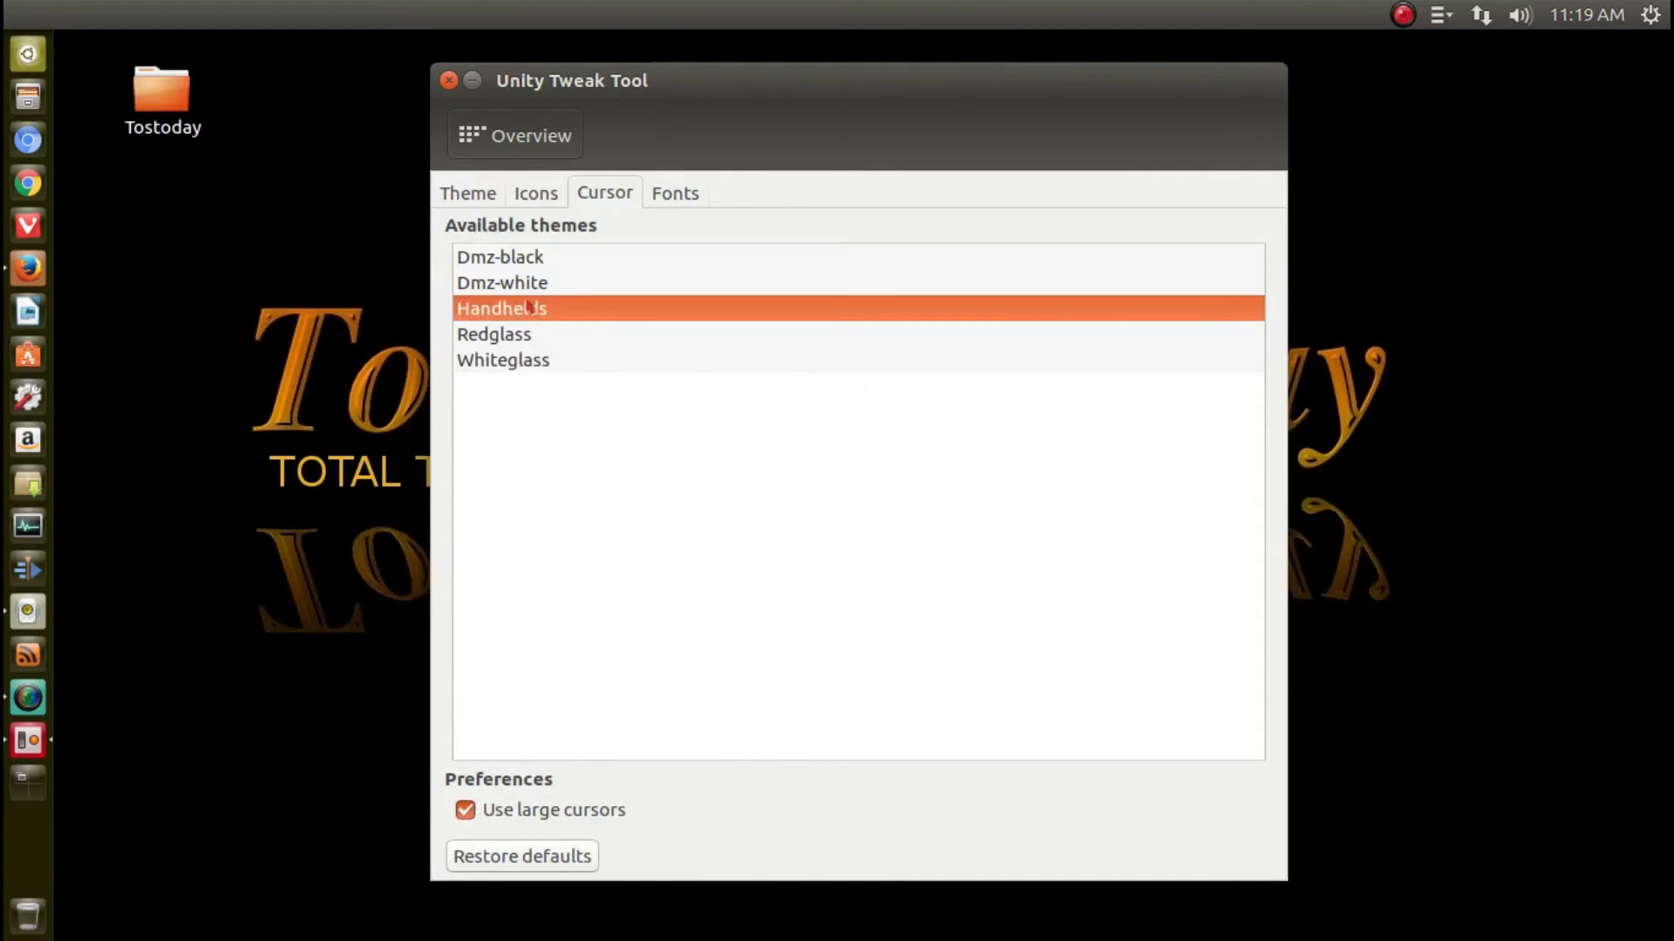
click(502, 359)
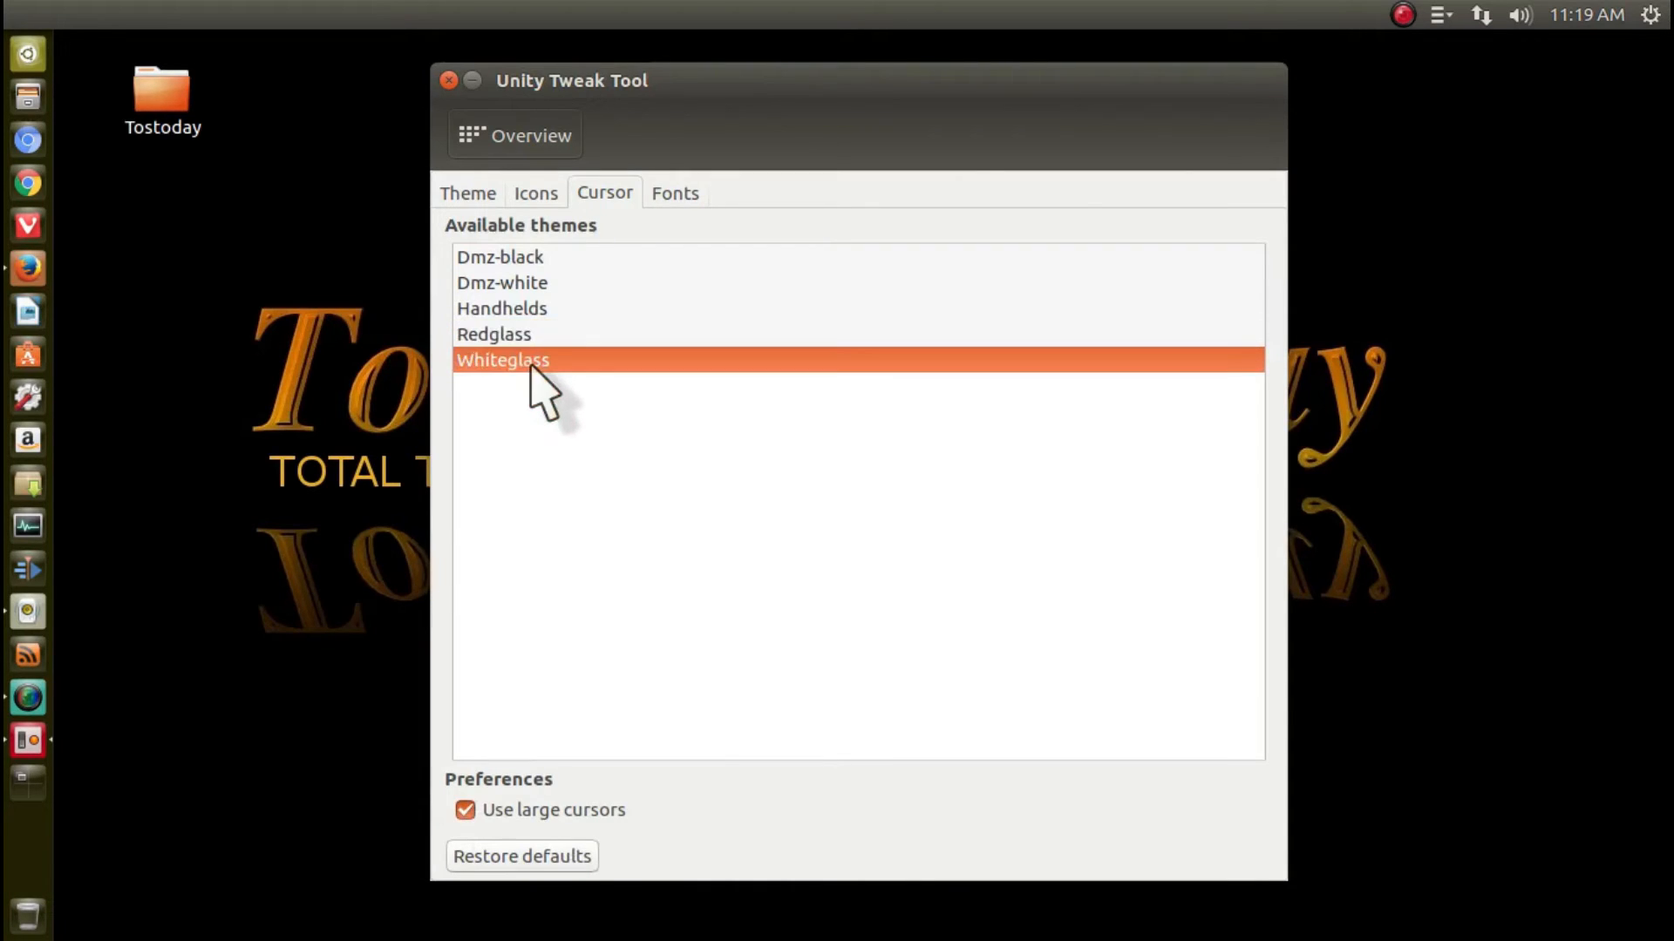
click(499, 256)
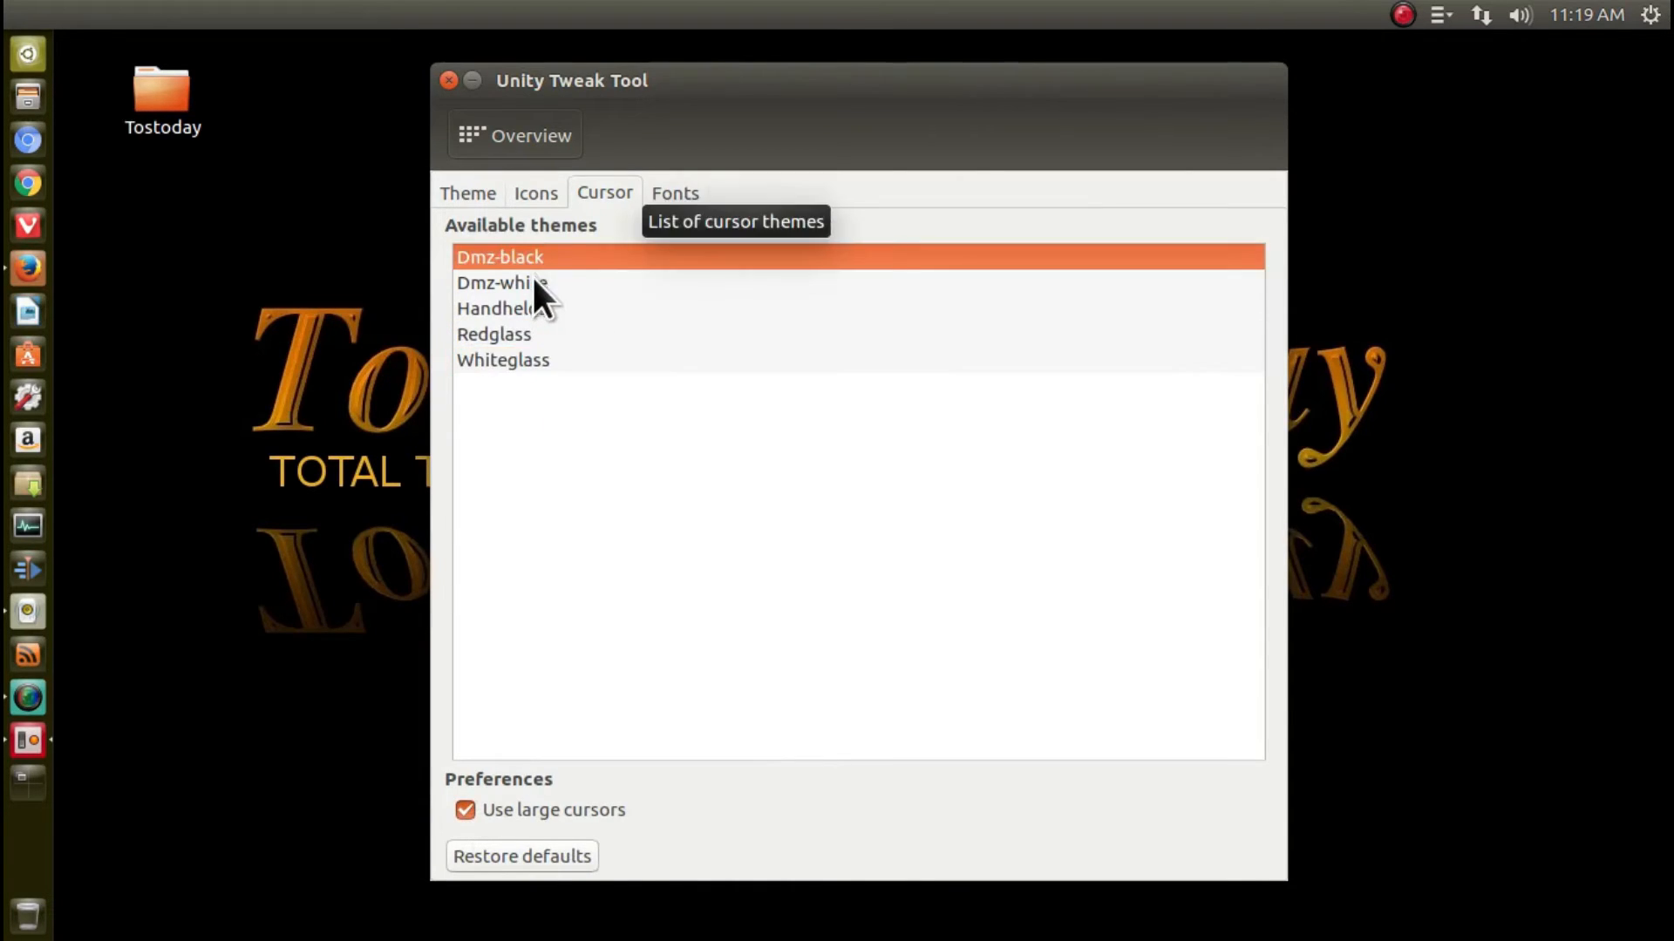
click(500, 283)
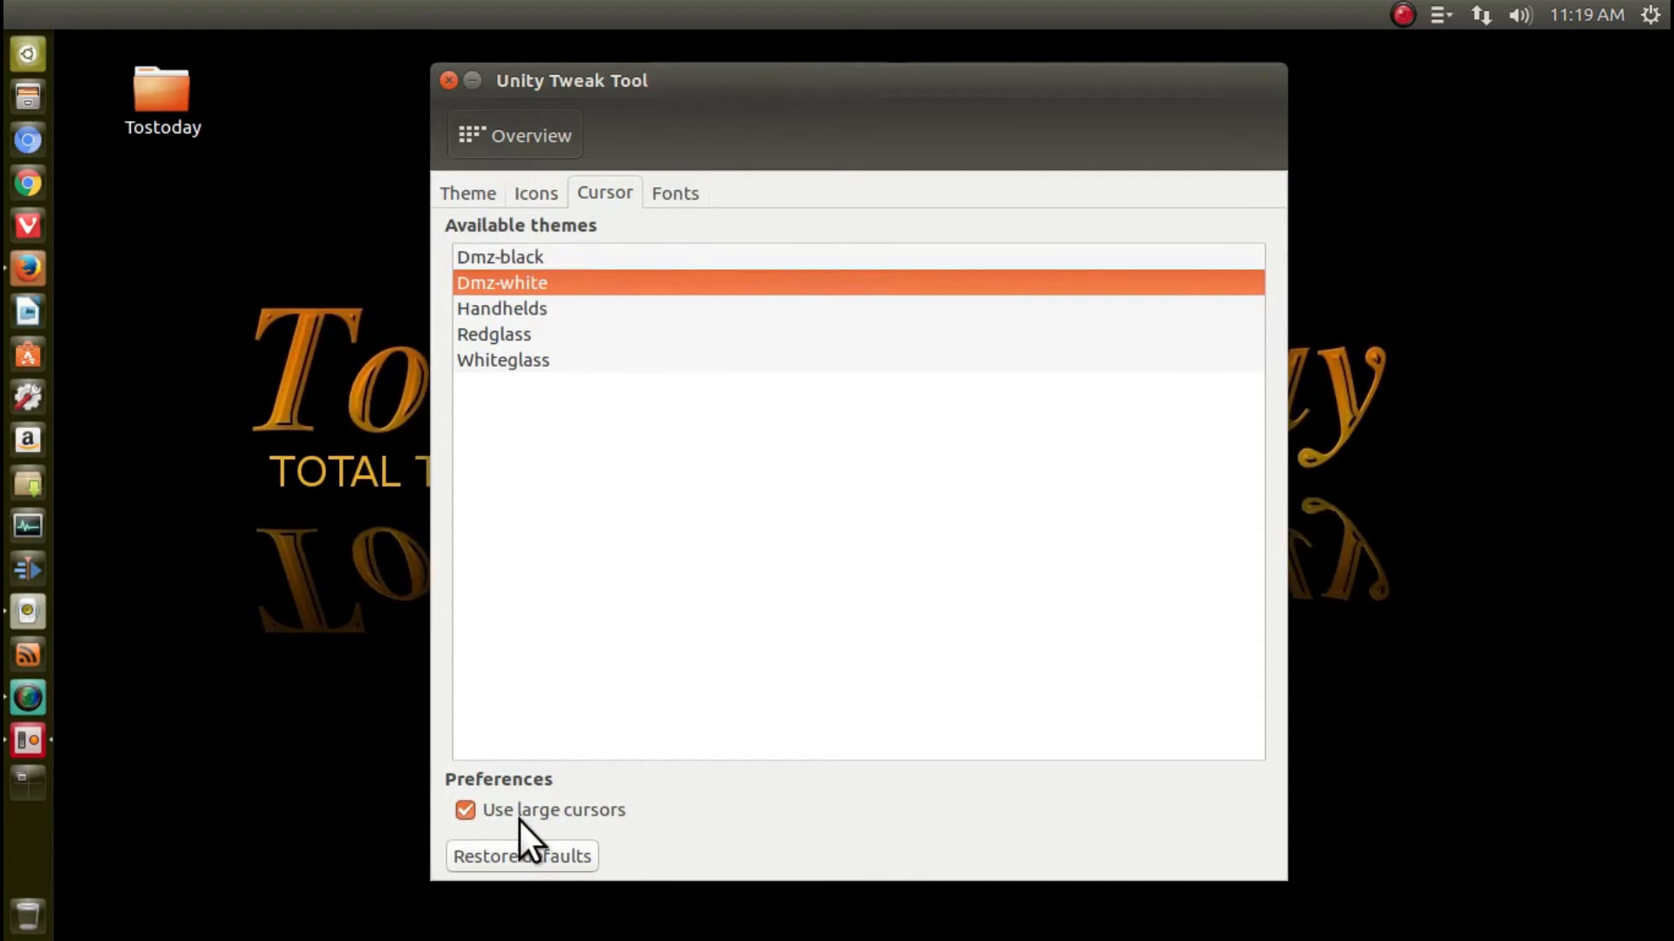
click(464, 811)
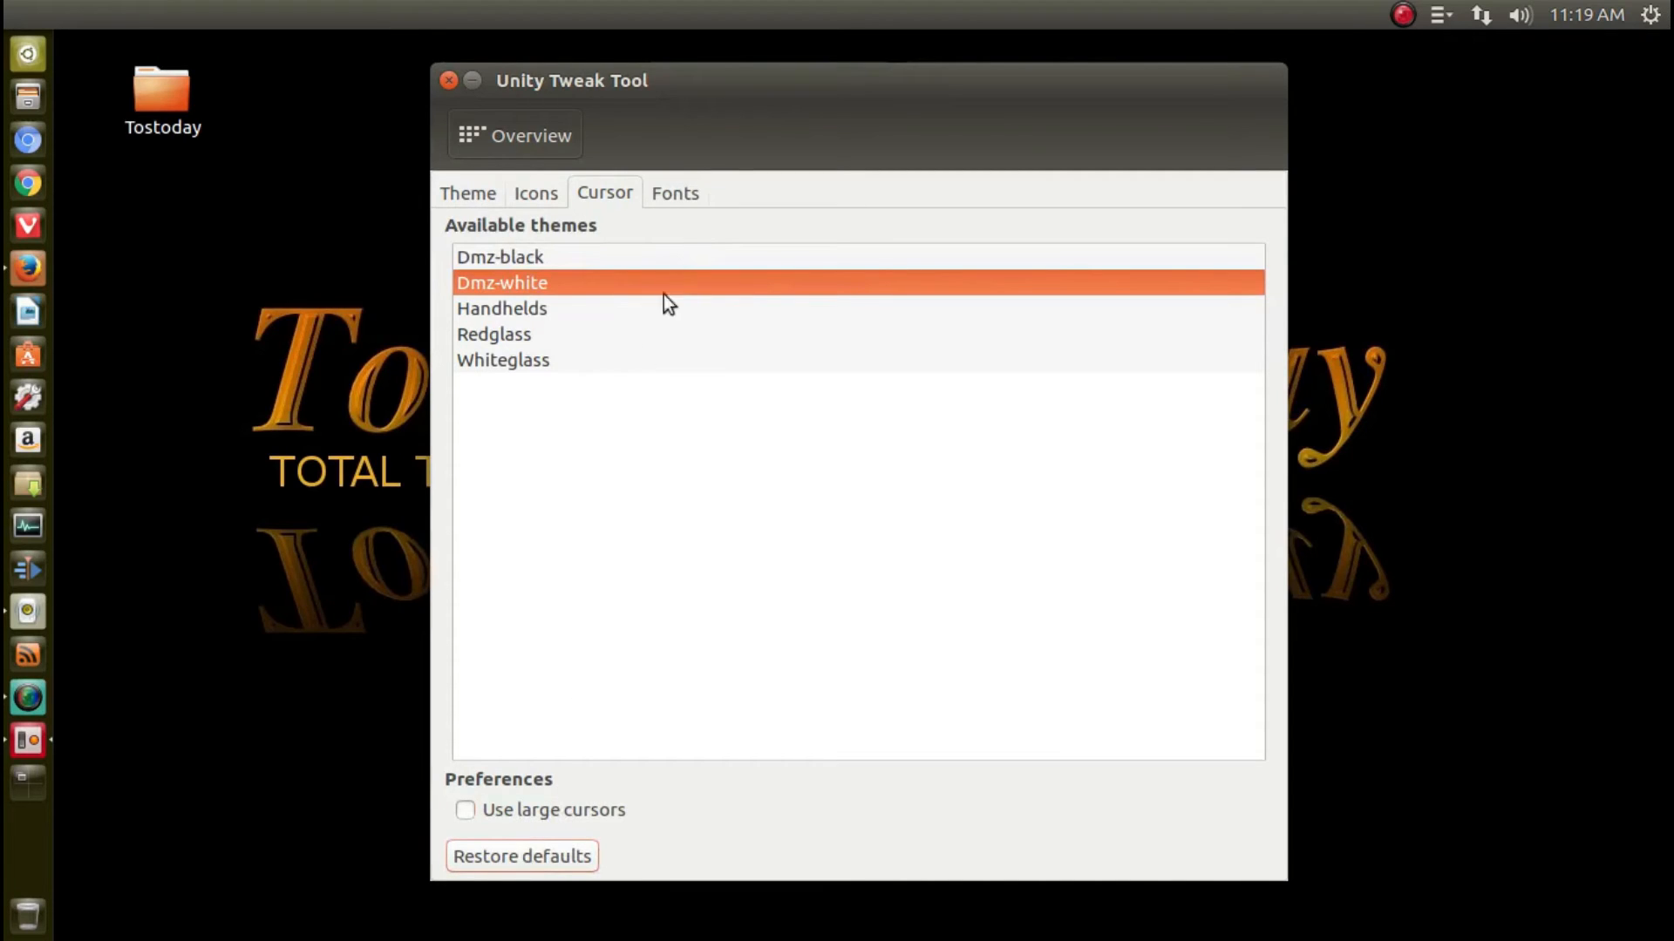
click(673, 193)
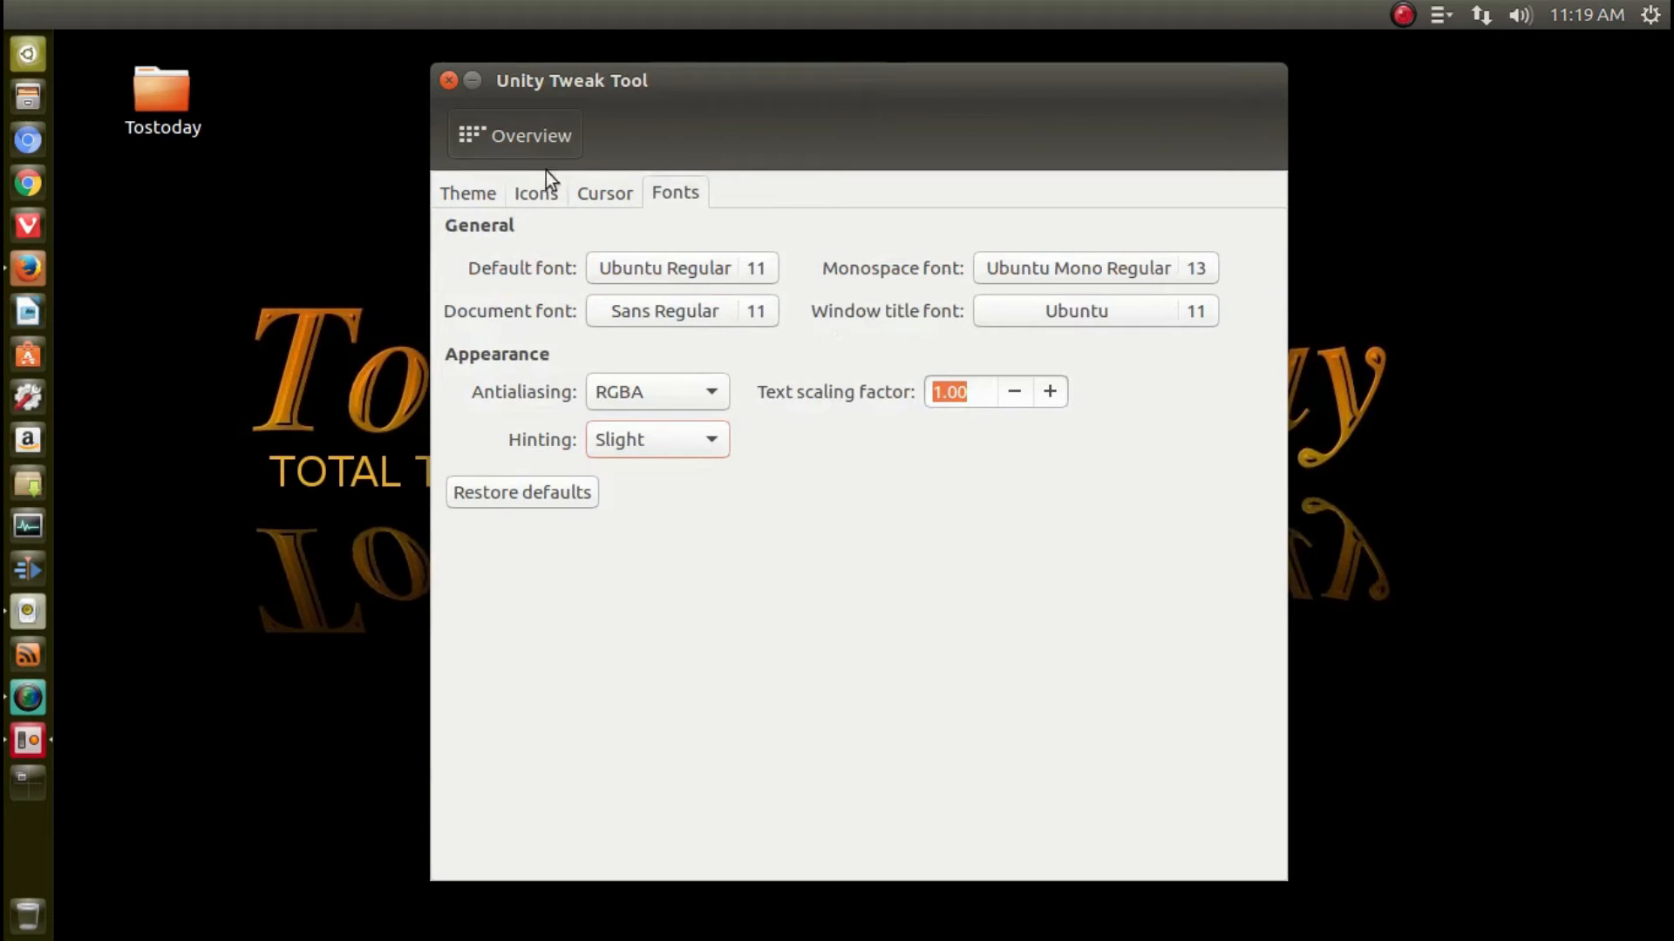
- Close the Unity Tweak Tool window
click(448, 80)
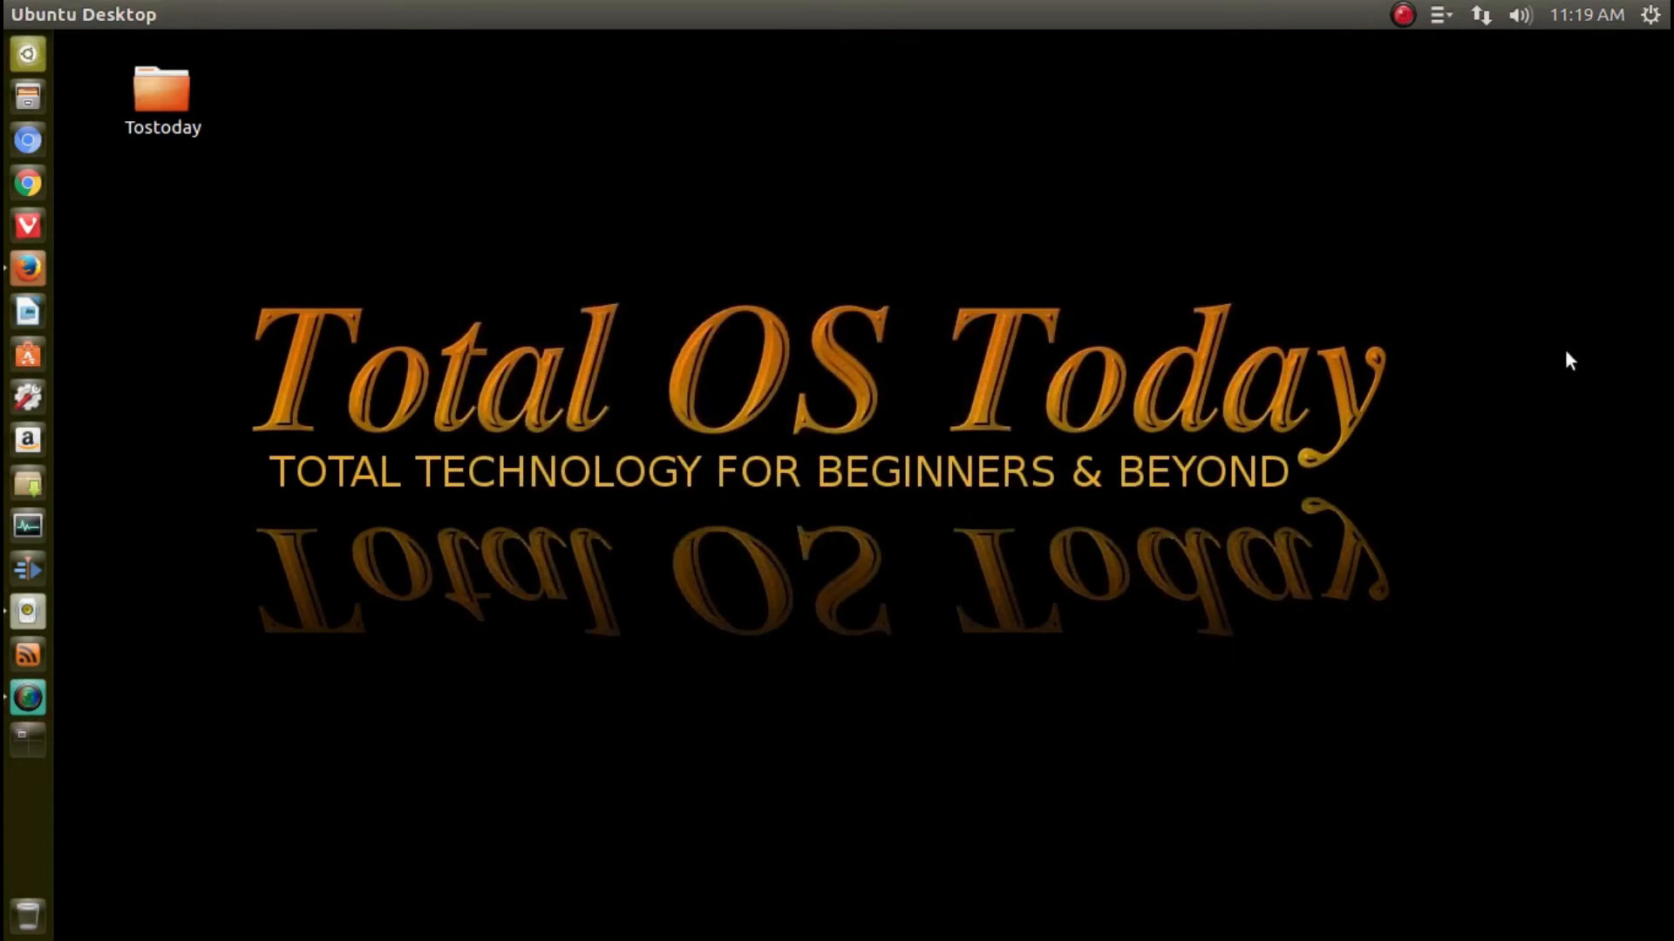
mouse_move(822, 293)
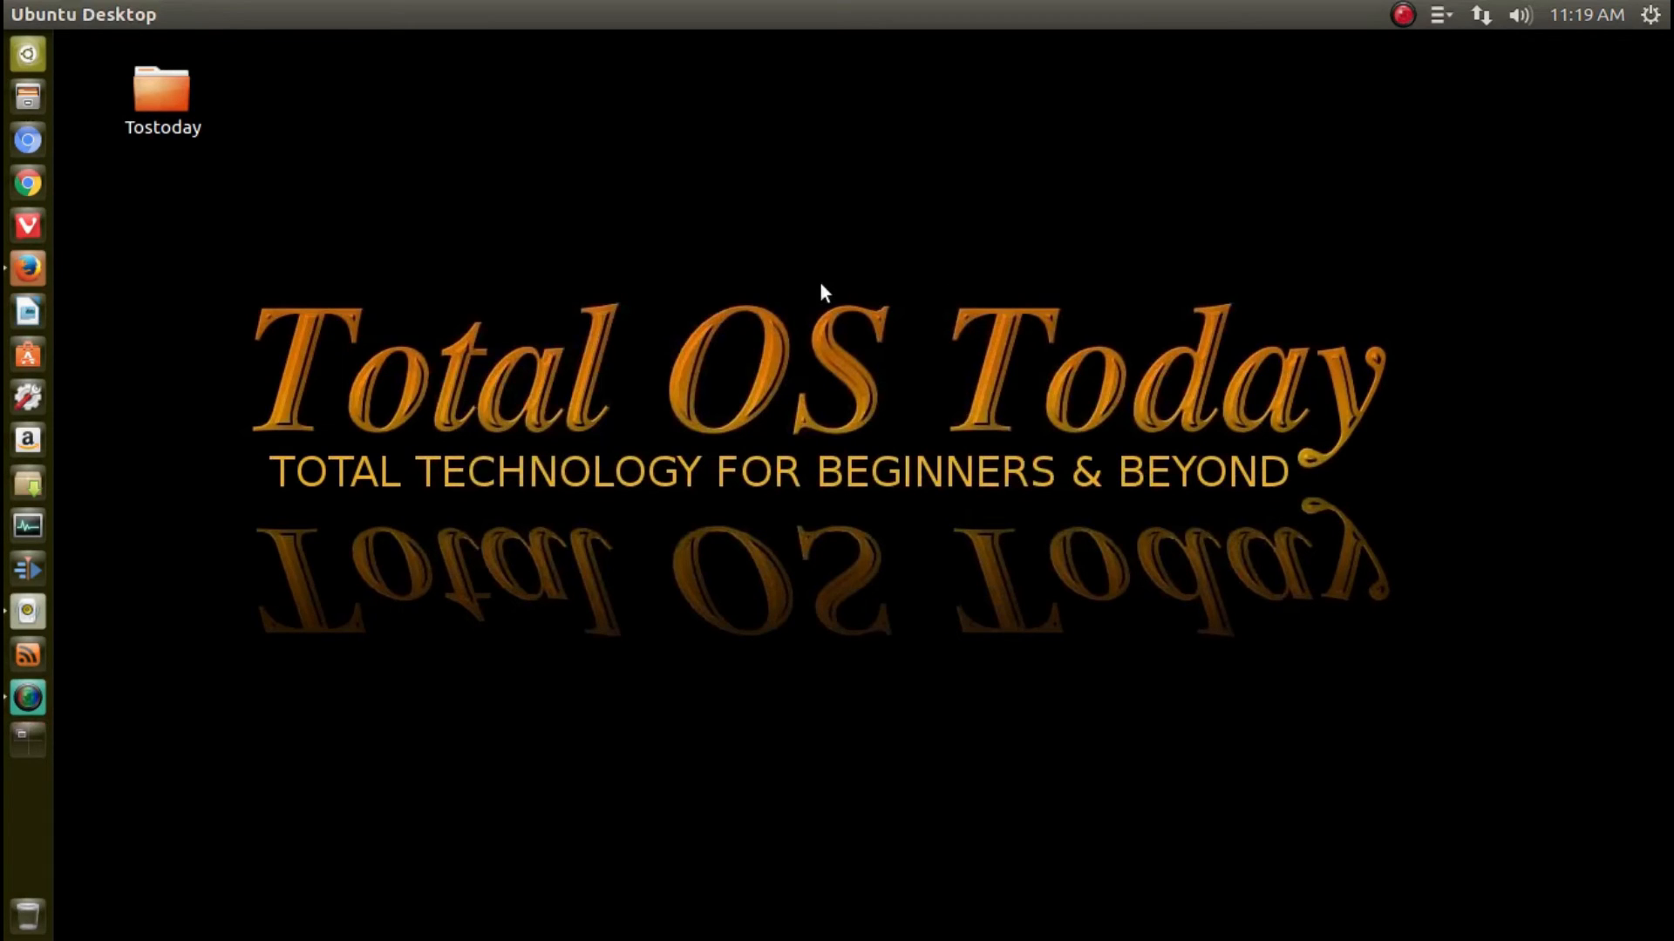